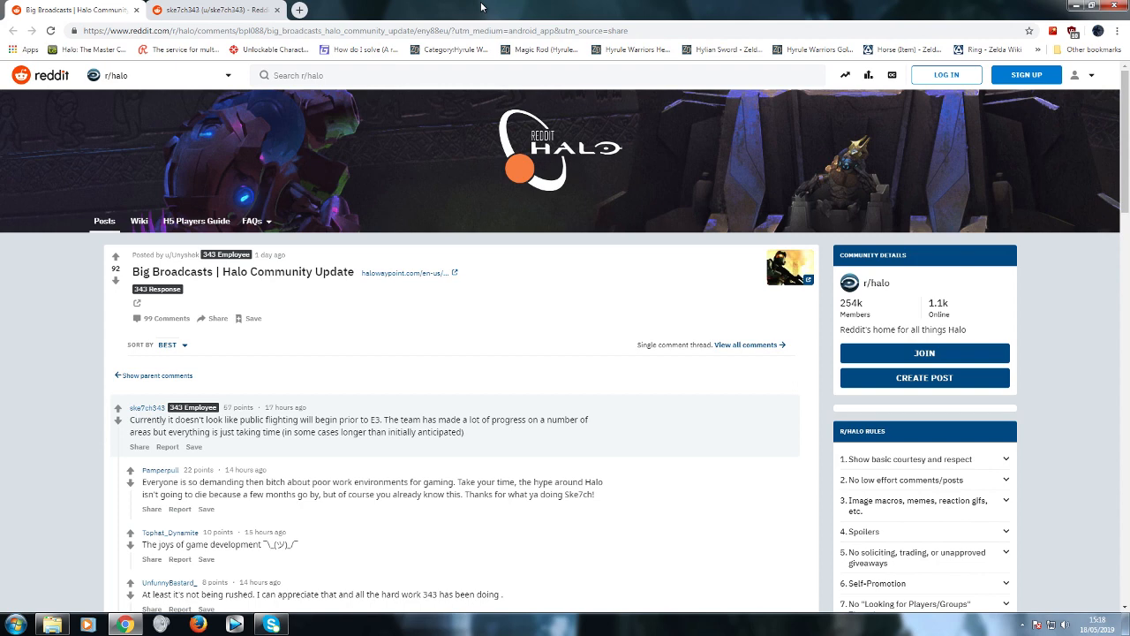
Open the ske7ch343 user profile overview from the Halo community update thread.
{"action": "left_click", "coordinate": [152, 407]}
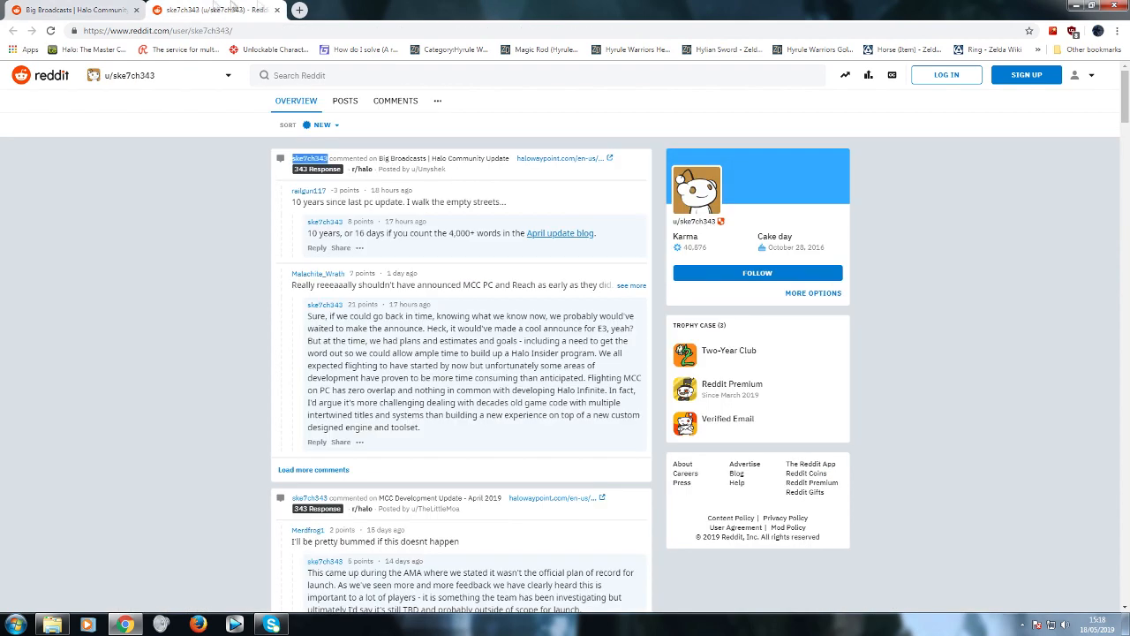
Expand the Malachite_Wraith comment about announcing MCC PC and Reach too early.
{"action": "left_click", "coordinate": [630, 285]}
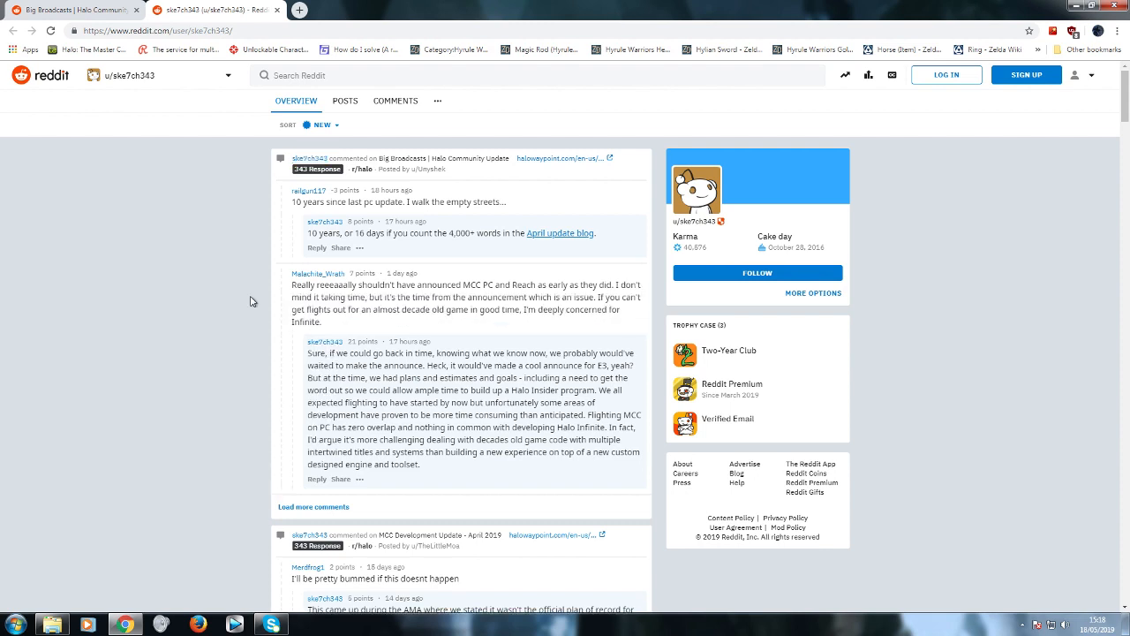
{"action": "mouse_move", "coordinate": [291, 295]}
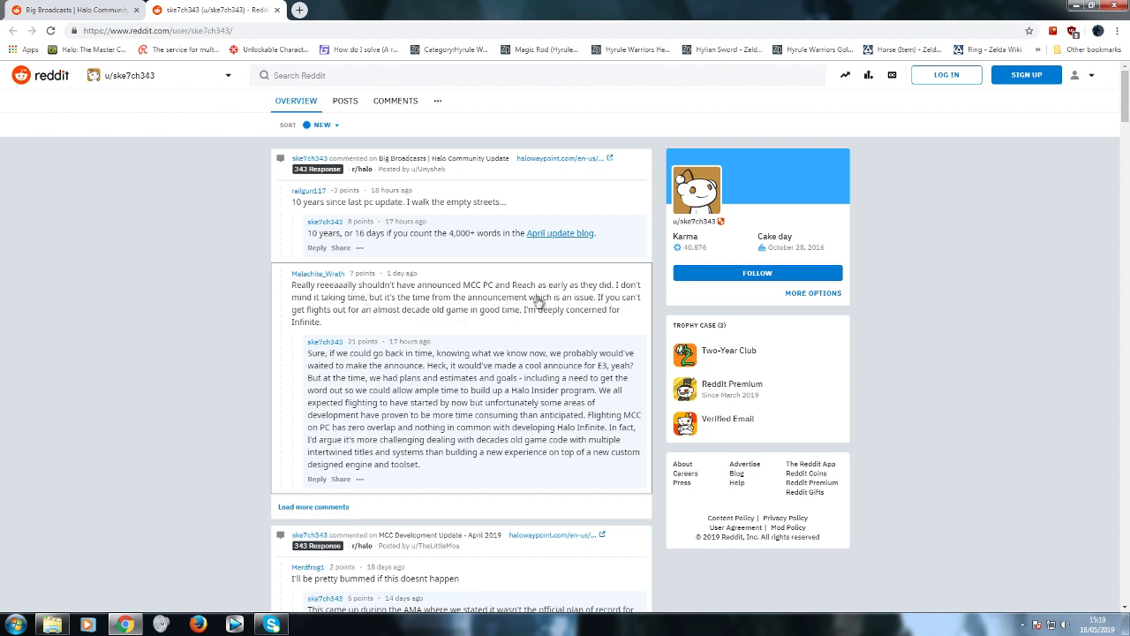
{"action": "mouse_move", "coordinate": [350, 311]}
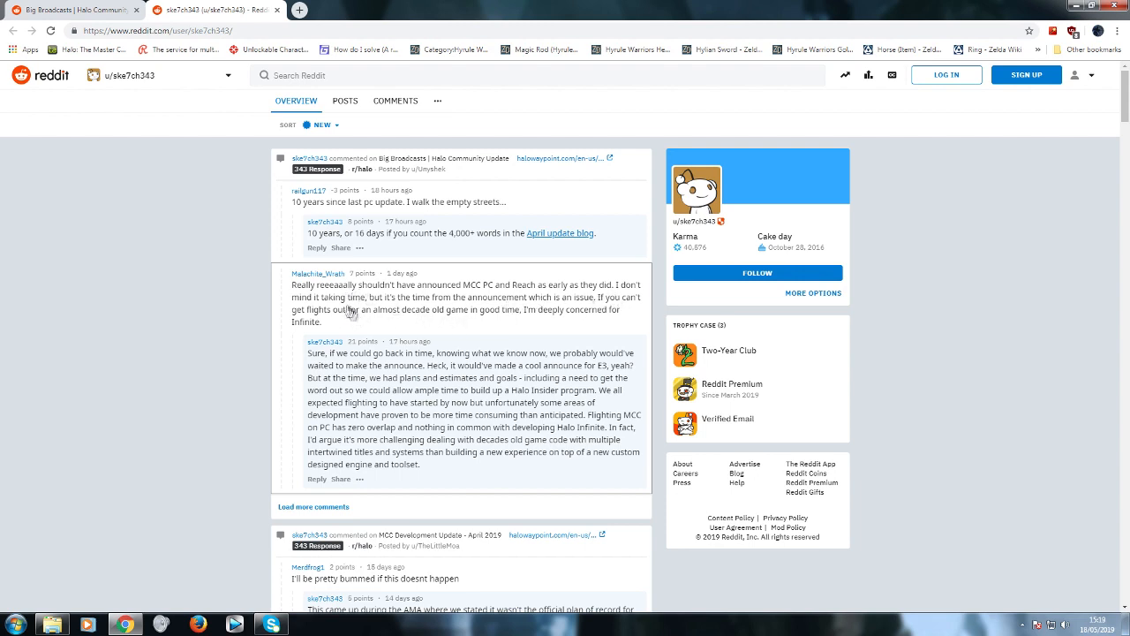
{"action": "mouse_move", "coordinate": [445, 309]}
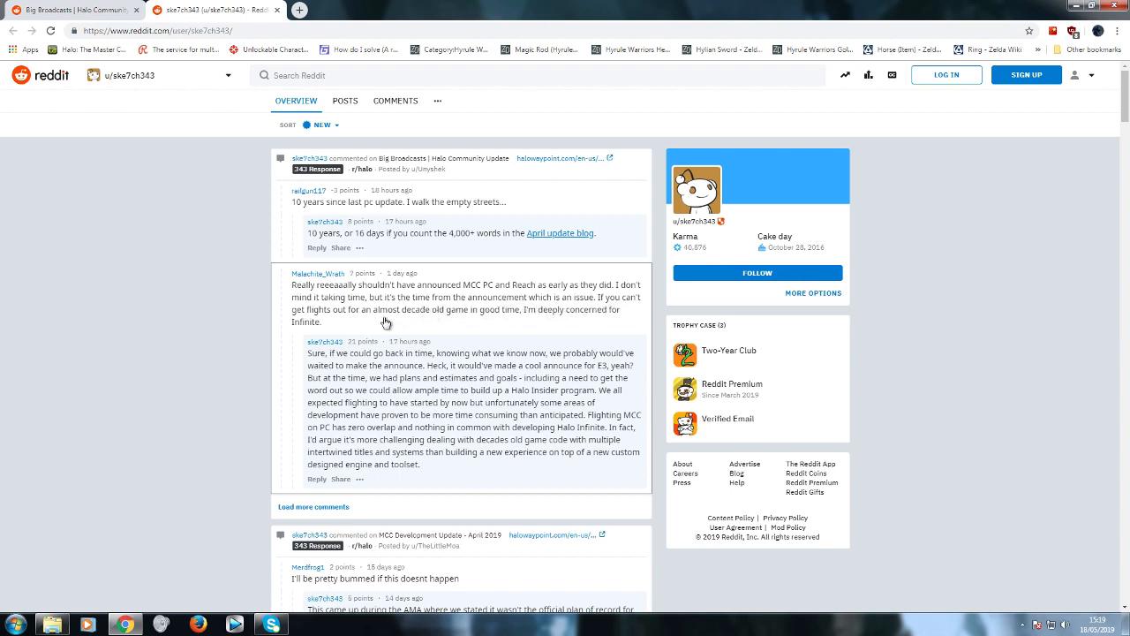
{"action": "mouse_move", "coordinate": [497, 325]}
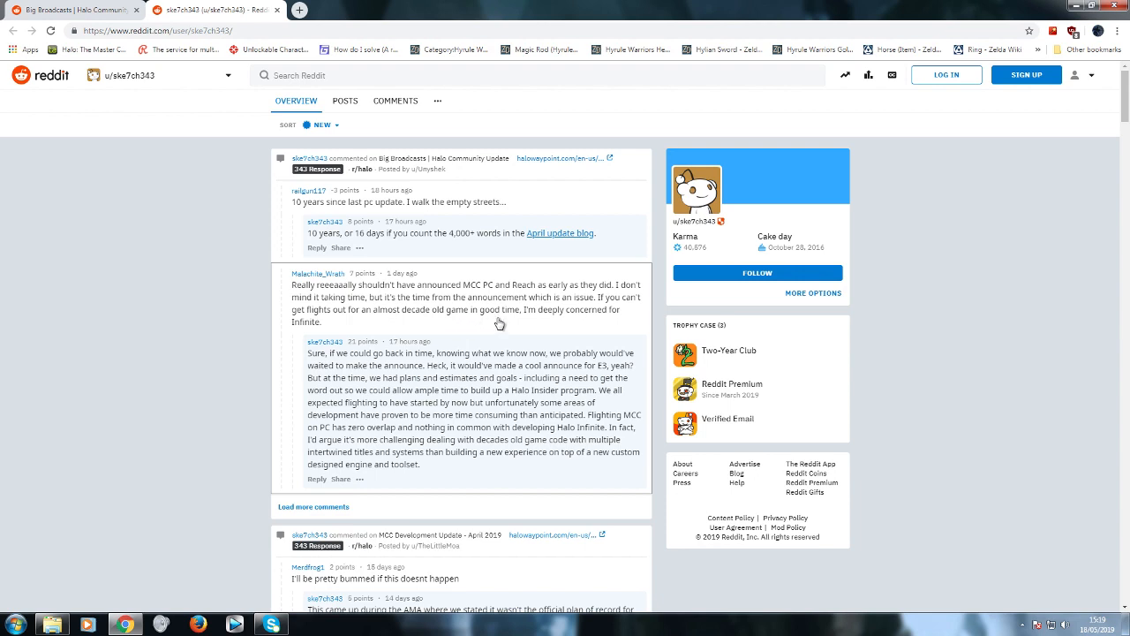
{"action": "mouse_move", "coordinate": [197, 305]}
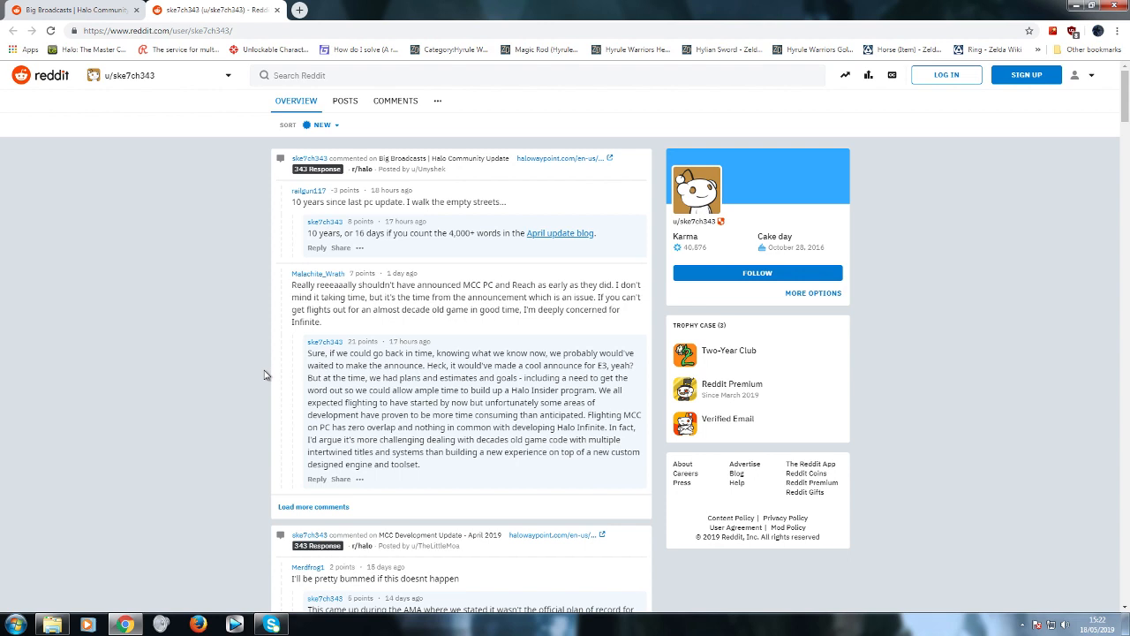
{"action": "mouse_move", "coordinate": [276, 385]}
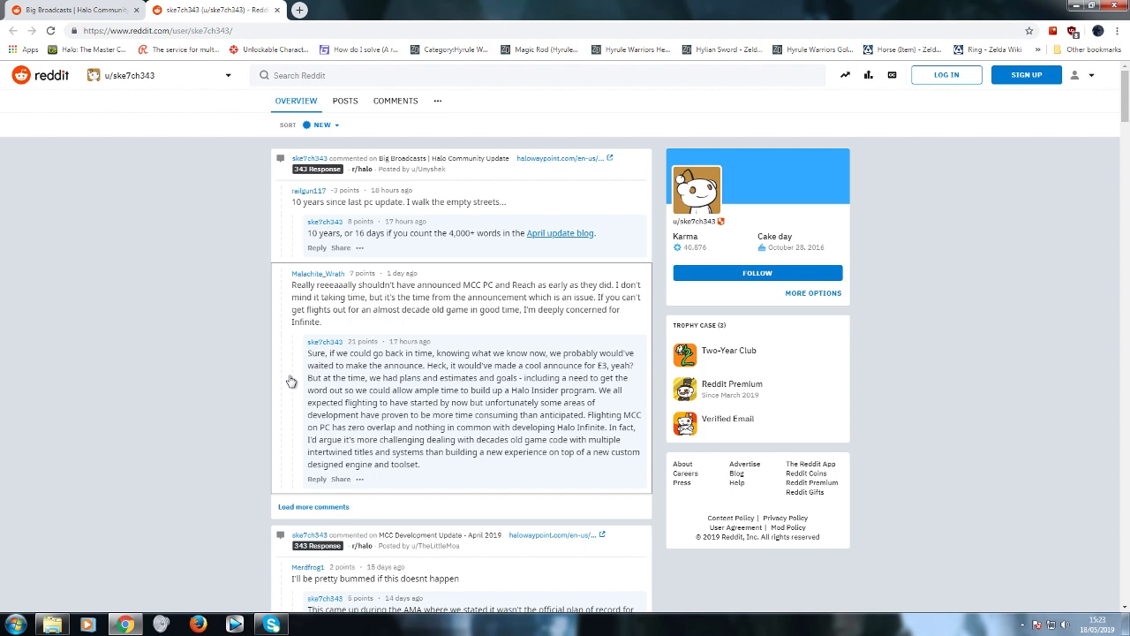
{"action": "mouse_move", "coordinate": [641, 401]}
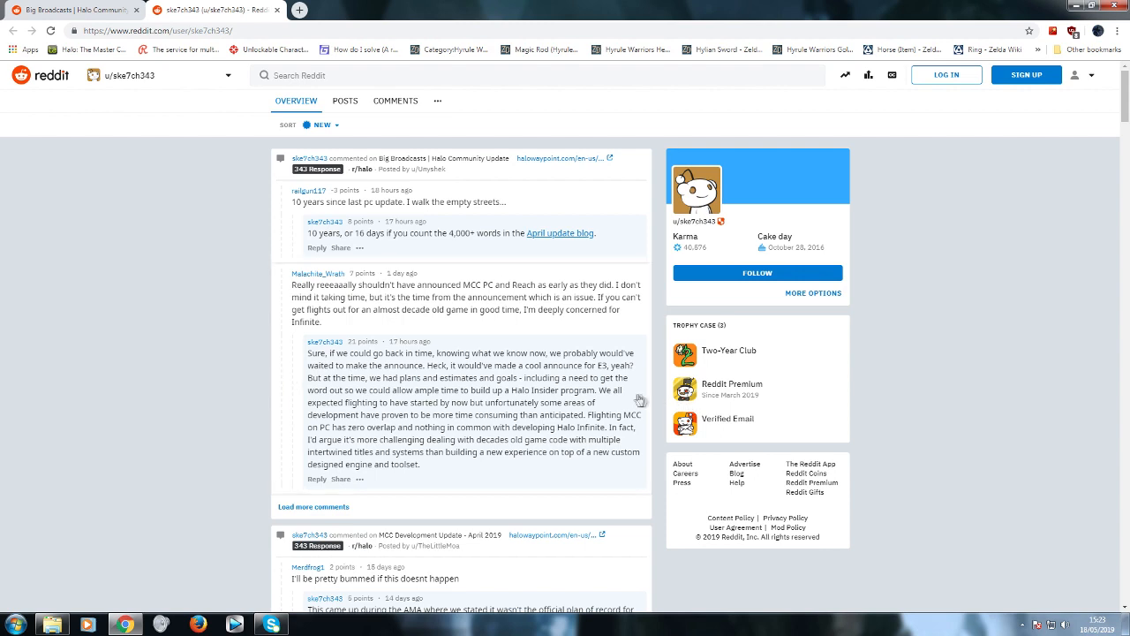
{"action": "mouse_move", "coordinate": [460, 400]}
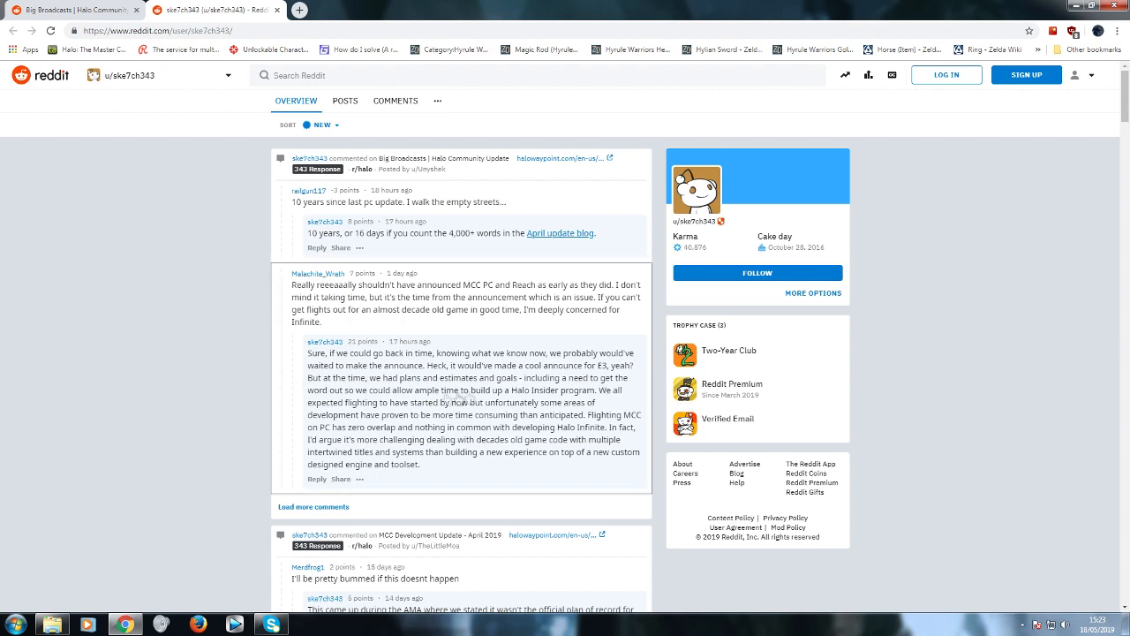
{"action": "mouse_move", "coordinate": [504, 400]}
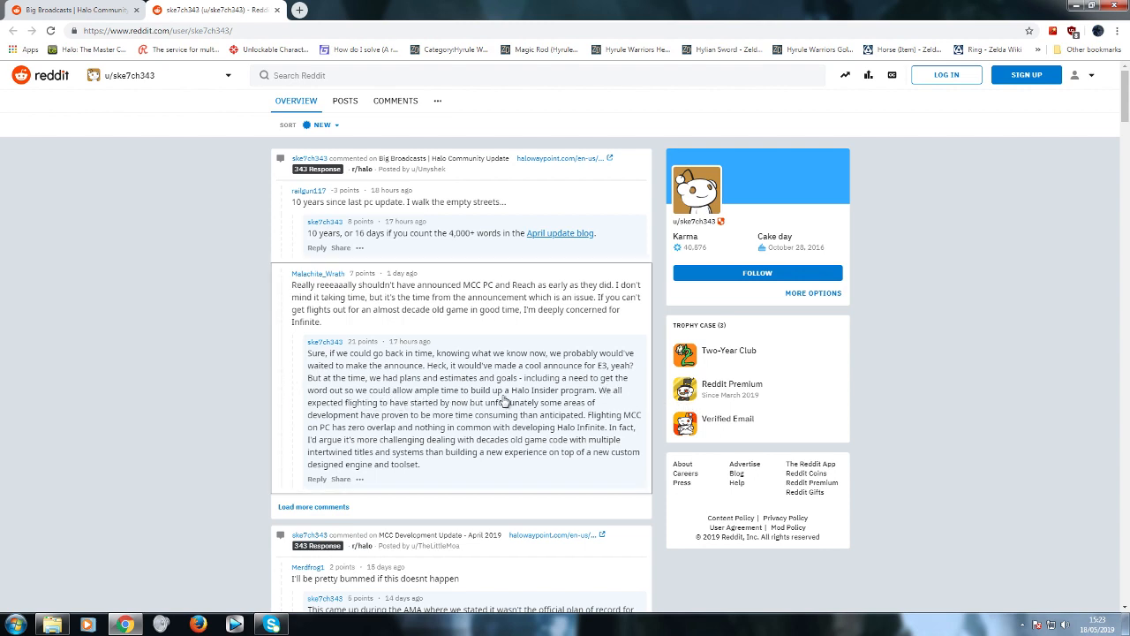
{"action": "mouse_move", "coordinate": [579, 402]}
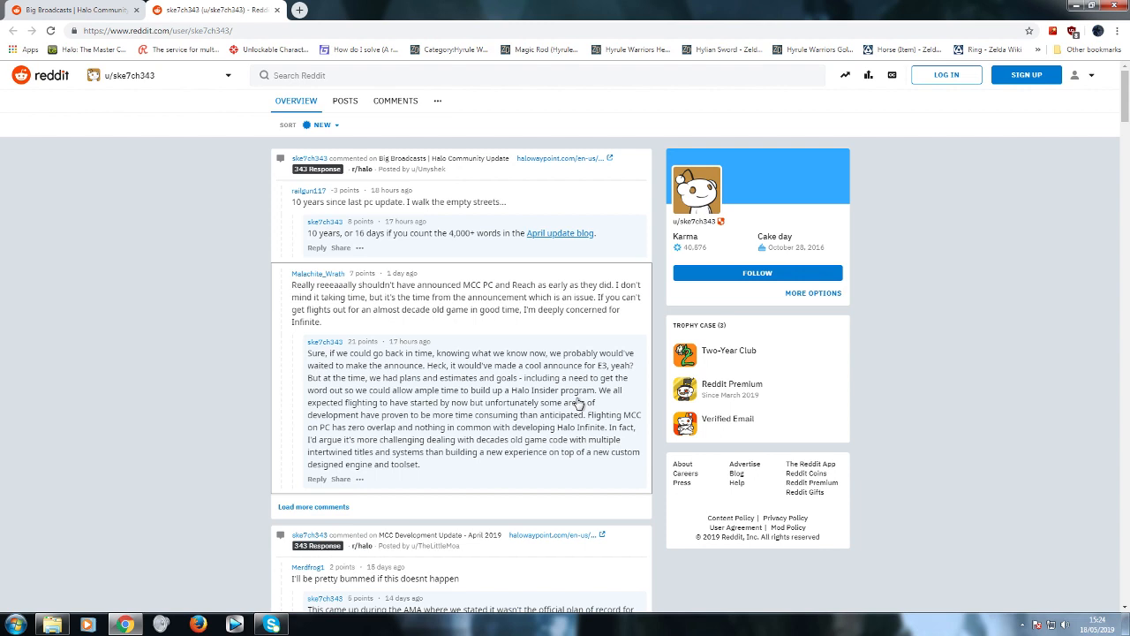
{"action": "mouse_move", "coordinate": [577, 403]}
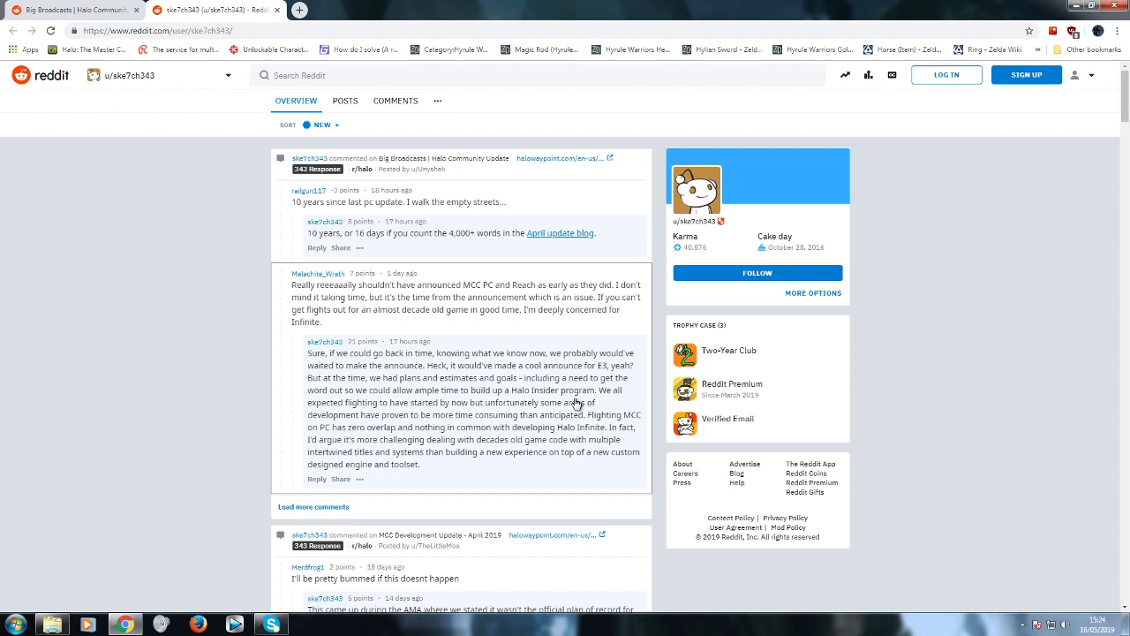
{"action": "mouse_move", "coordinate": [619, 400]}
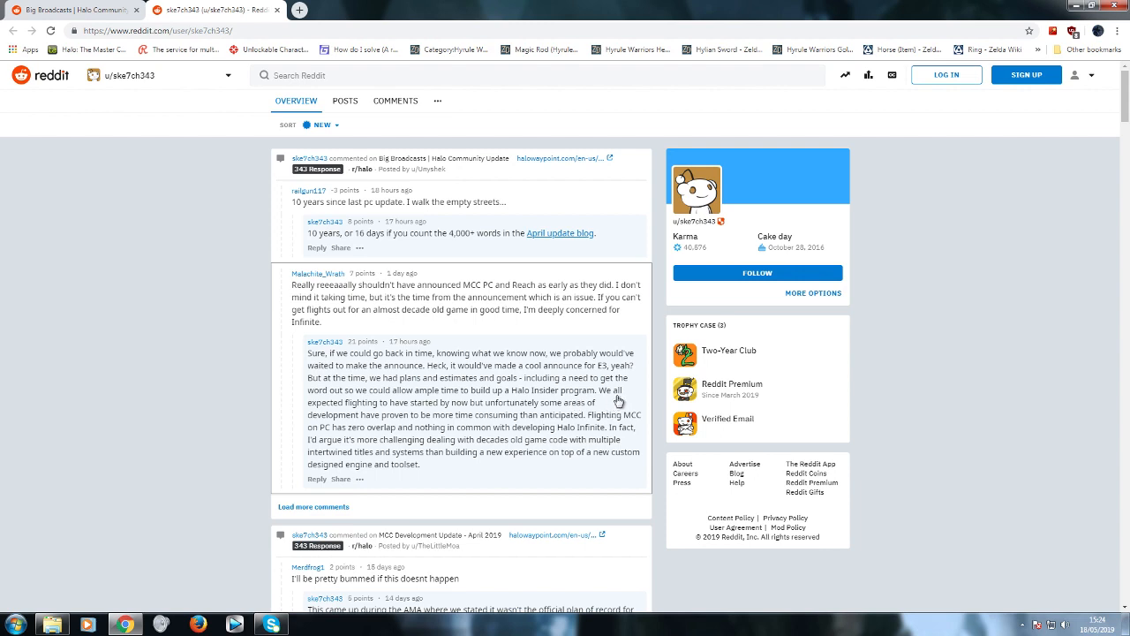
{"action": "mouse_move", "coordinate": [512, 414]}
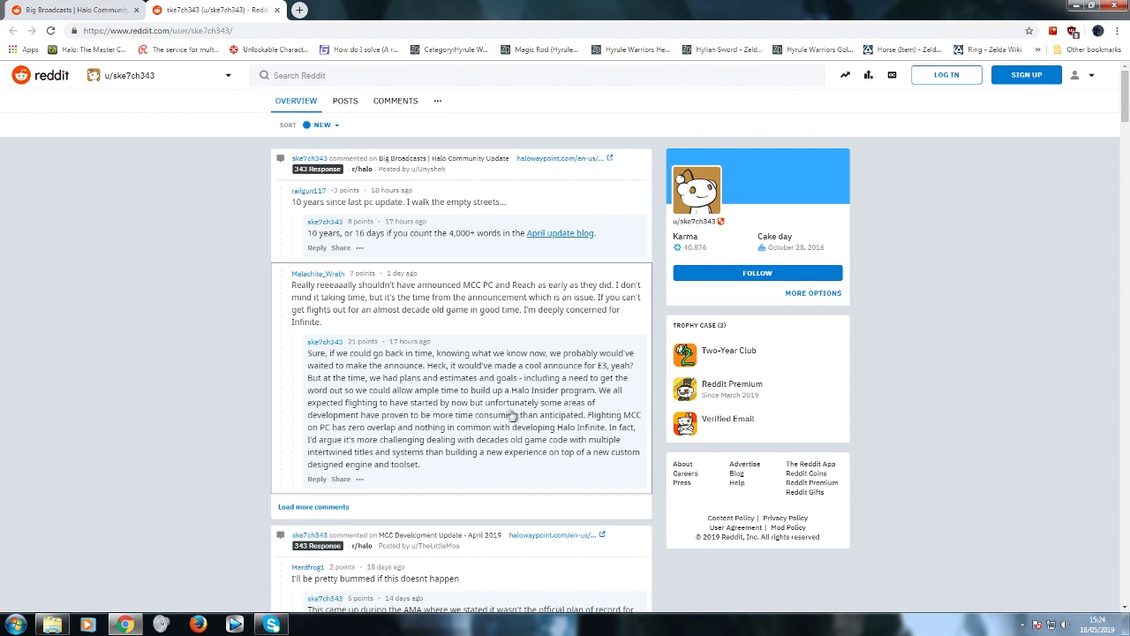
{"action": "mouse_move", "coordinate": [440, 422]}
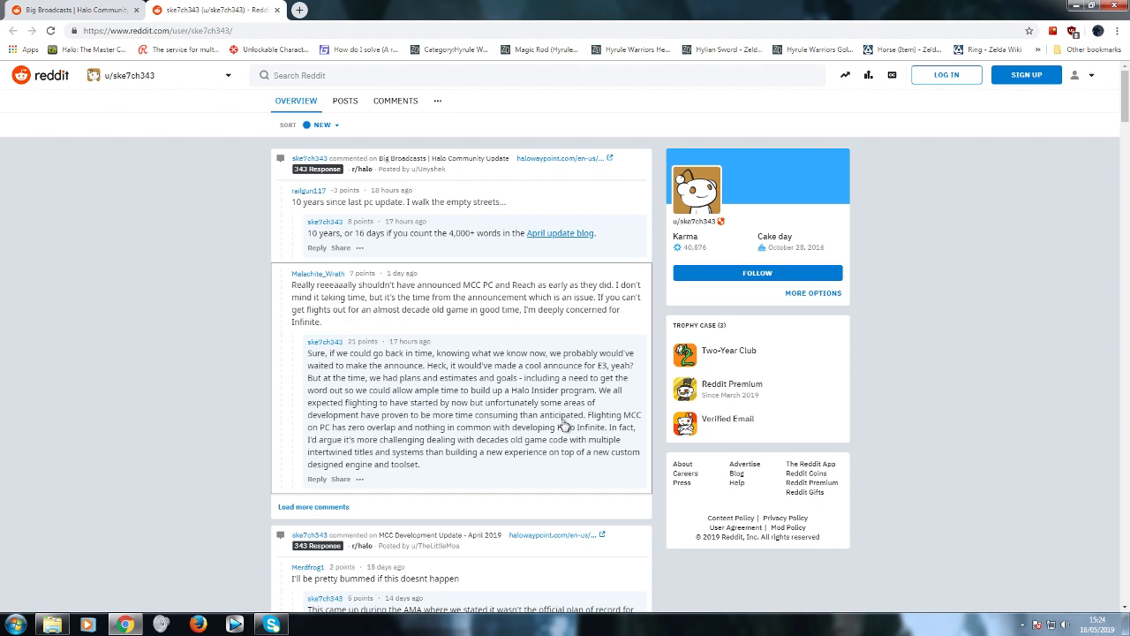
{"action": "mouse_move", "coordinate": [563, 424]}
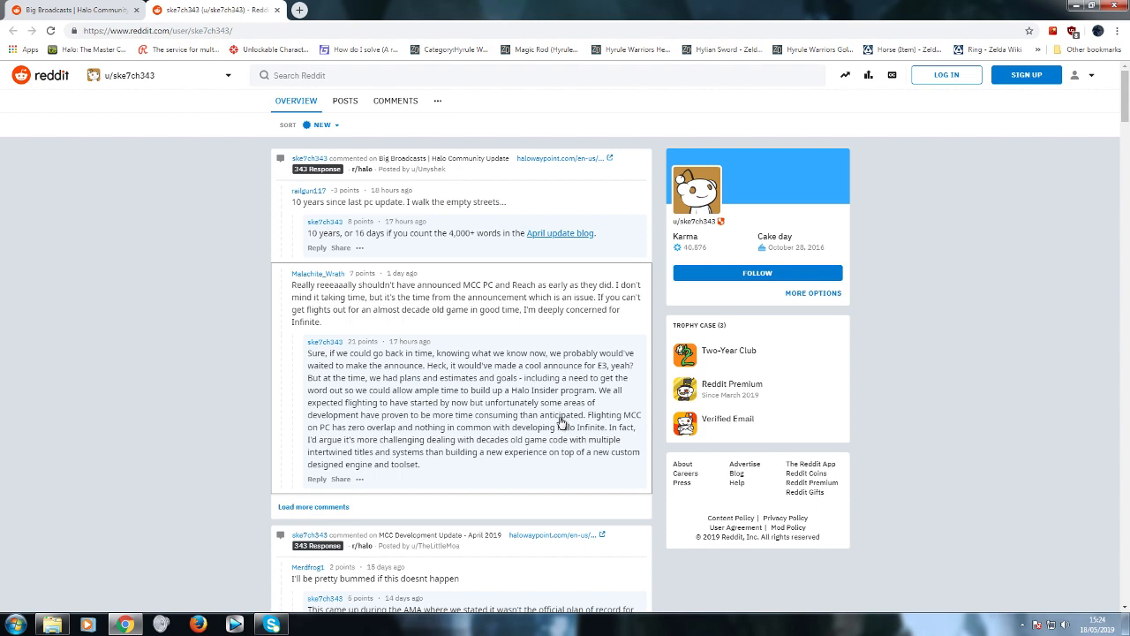
{"action": "mouse_move", "coordinate": [567, 422]}
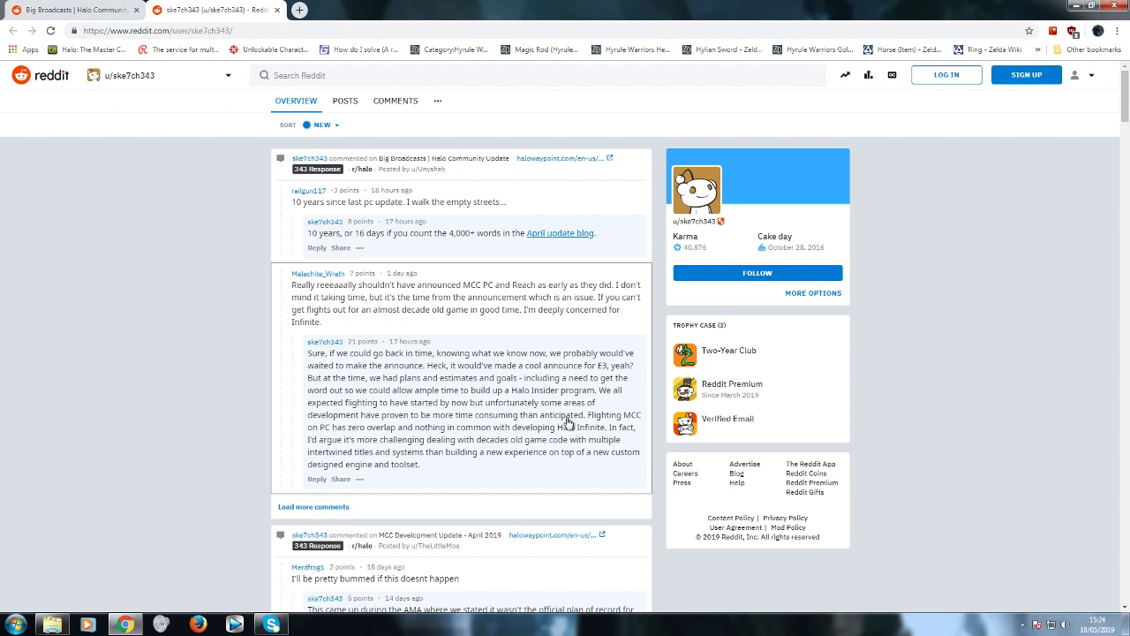
{"action": "mouse_move", "coordinate": [623, 423]}
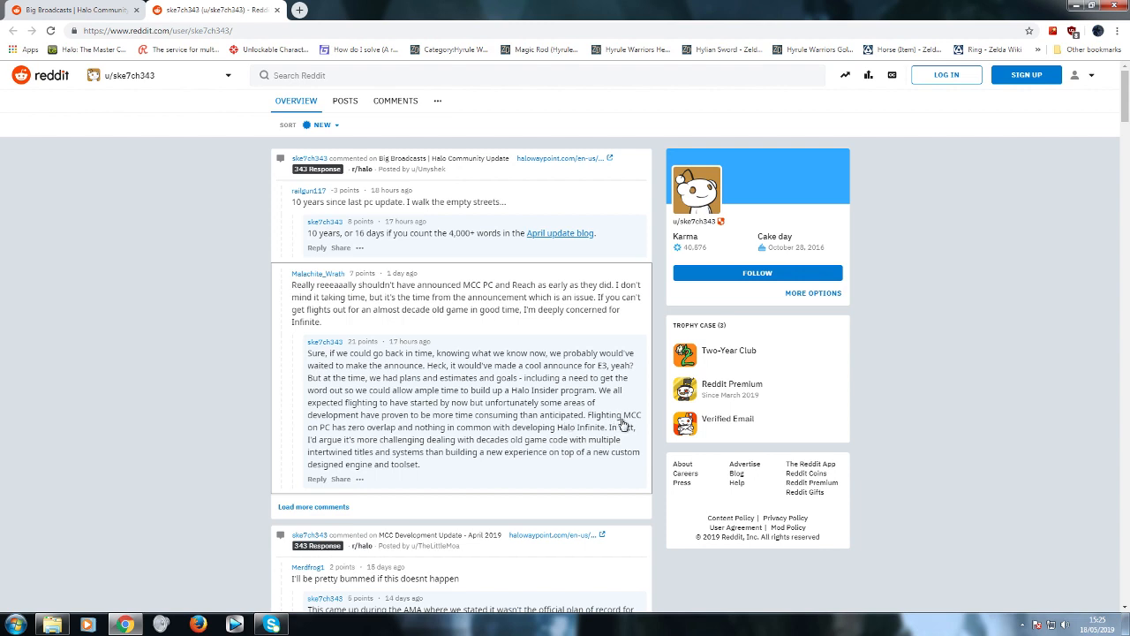
{"action": "mouse_move", "coordinate": [366, 439]}
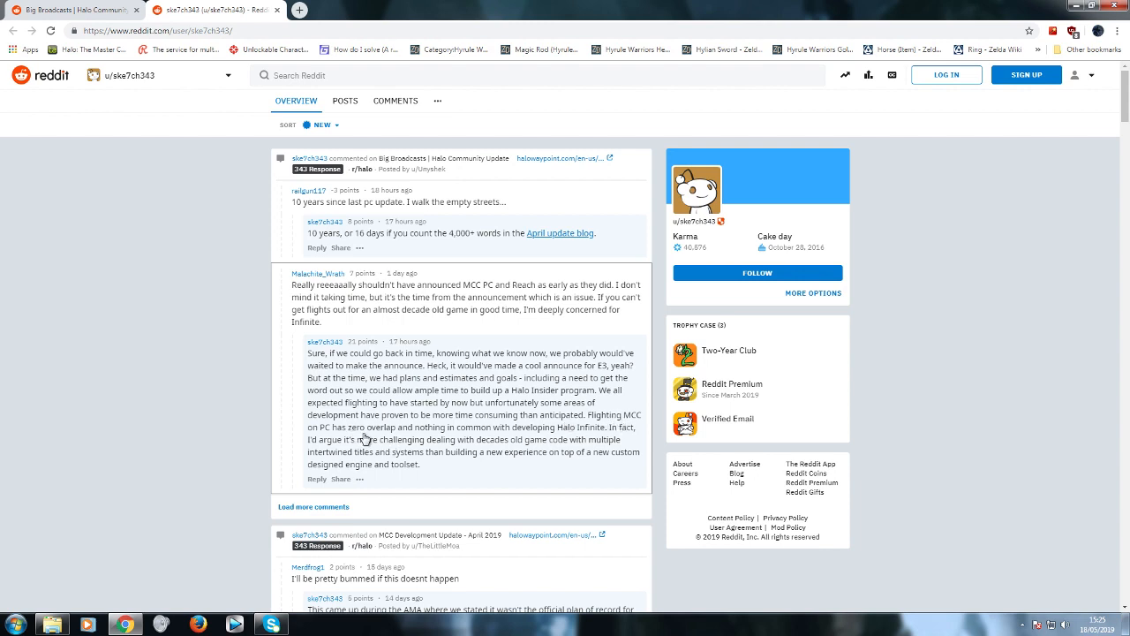
{"action": "mouse_move", "coordinate": [521, 429]}
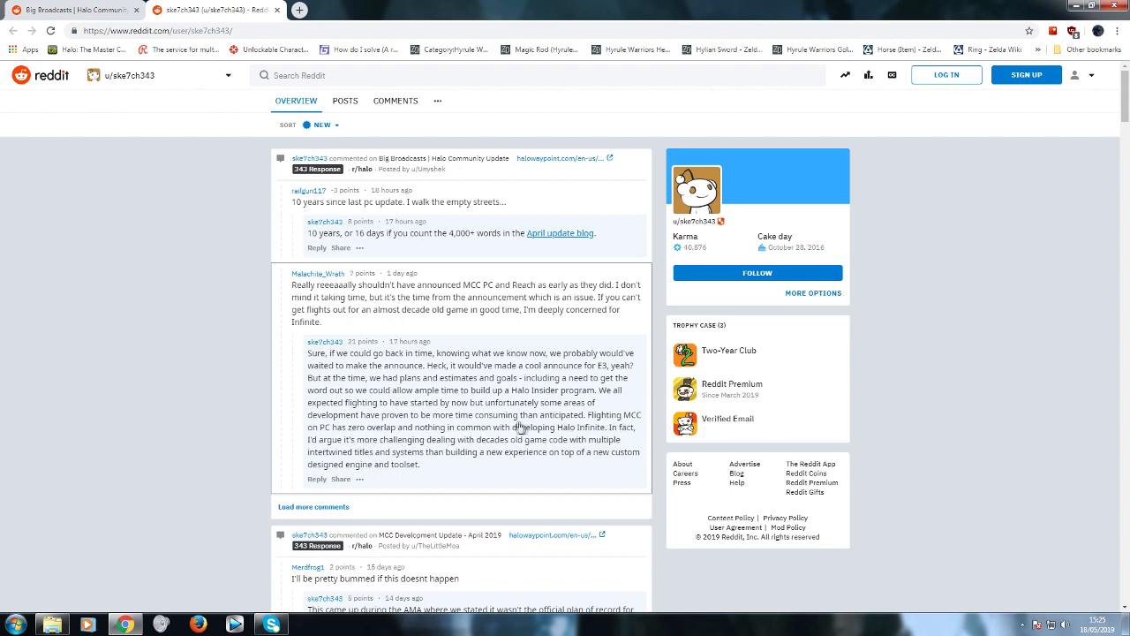
{"action": "mouse_move", "coordinate": [595, 436]}
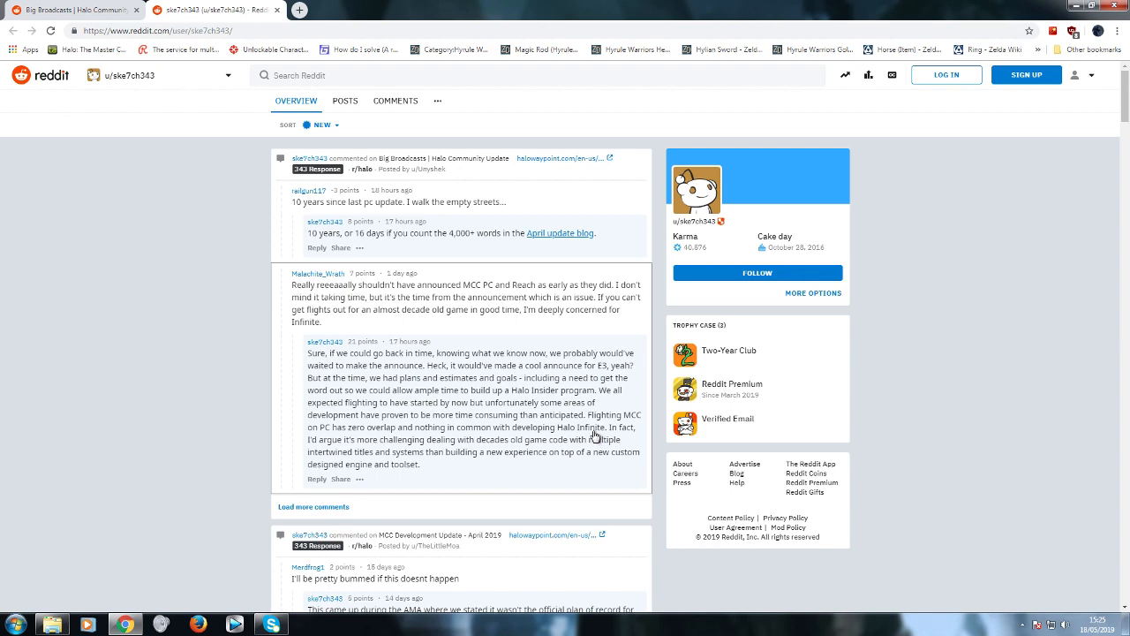
{"action": "mouse_move", "coordinate": [624, 422]}
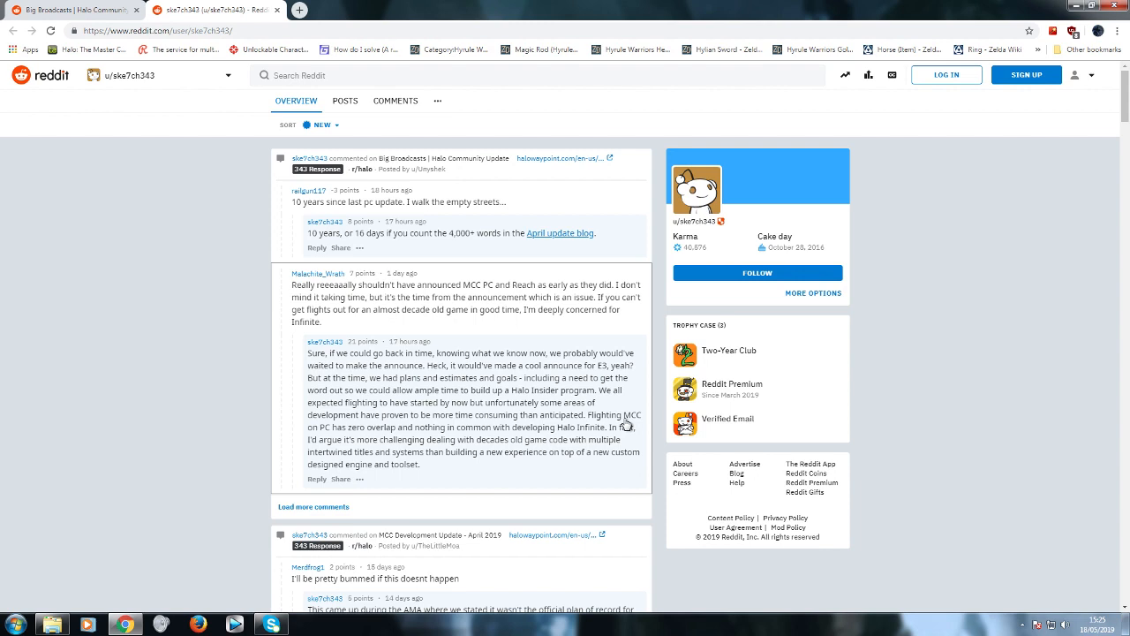
{"action": "mouse_move", "coordinate": [370, 451]}
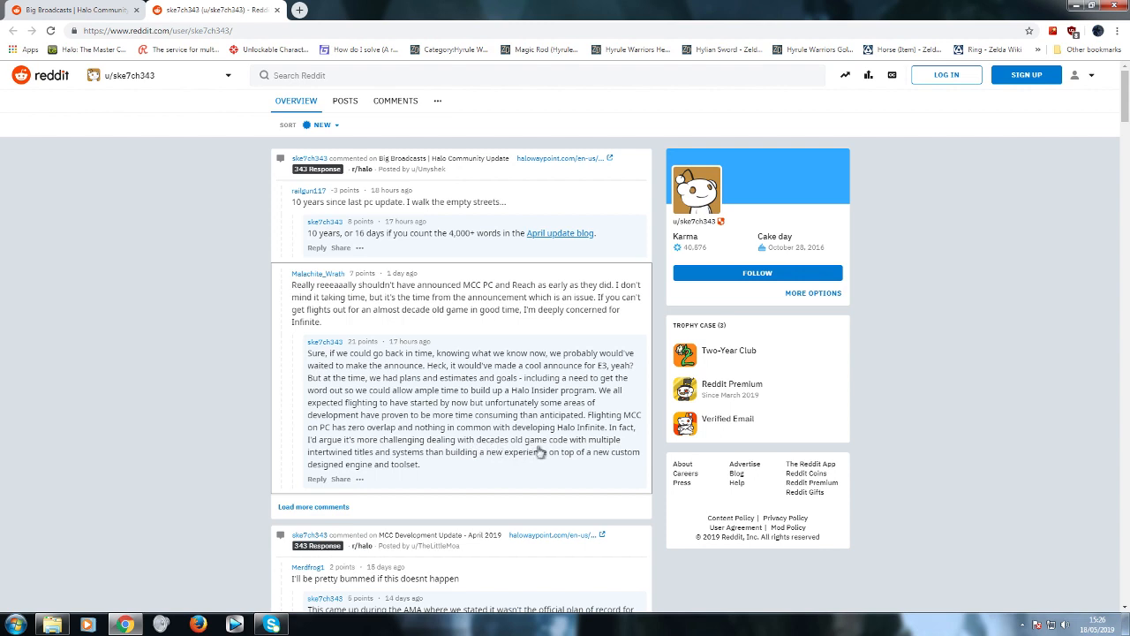
{"action": "mouse_move", "coordinate": [357, 468]}
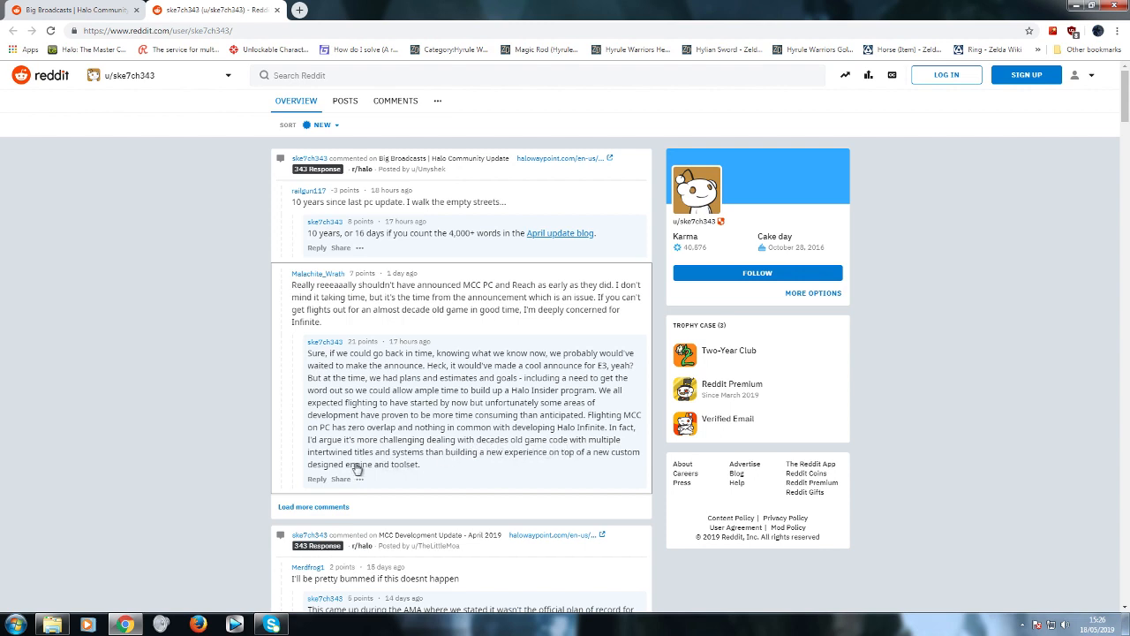
{"action": "mouse_move", "coordinate": [530, 495]}
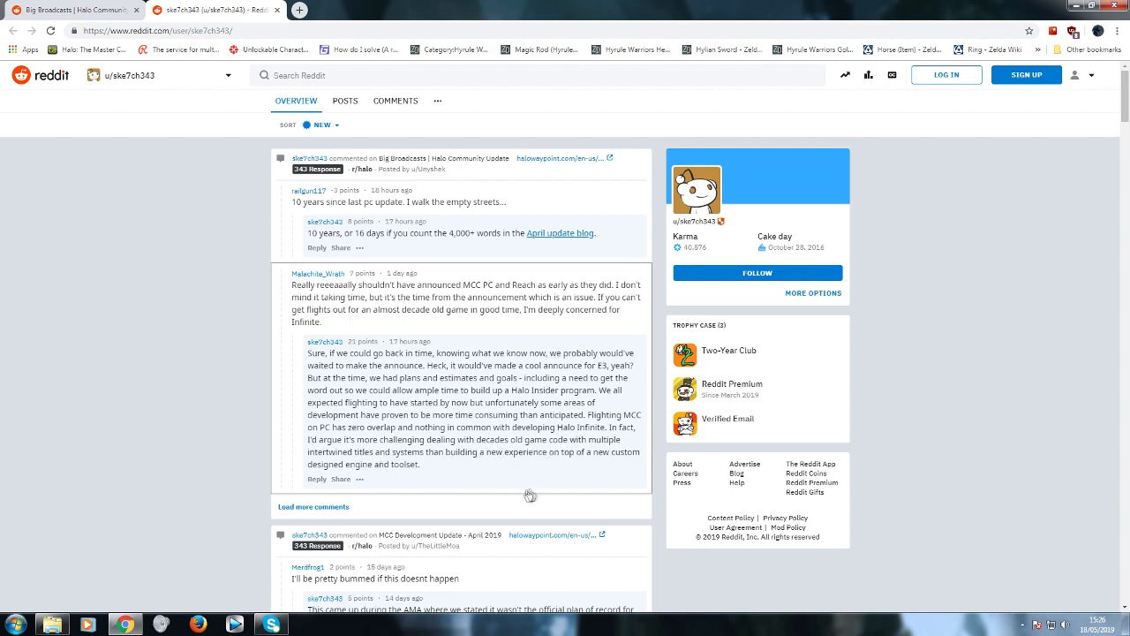
{"action": "mouse_move", "coordinate": [449, 459]}
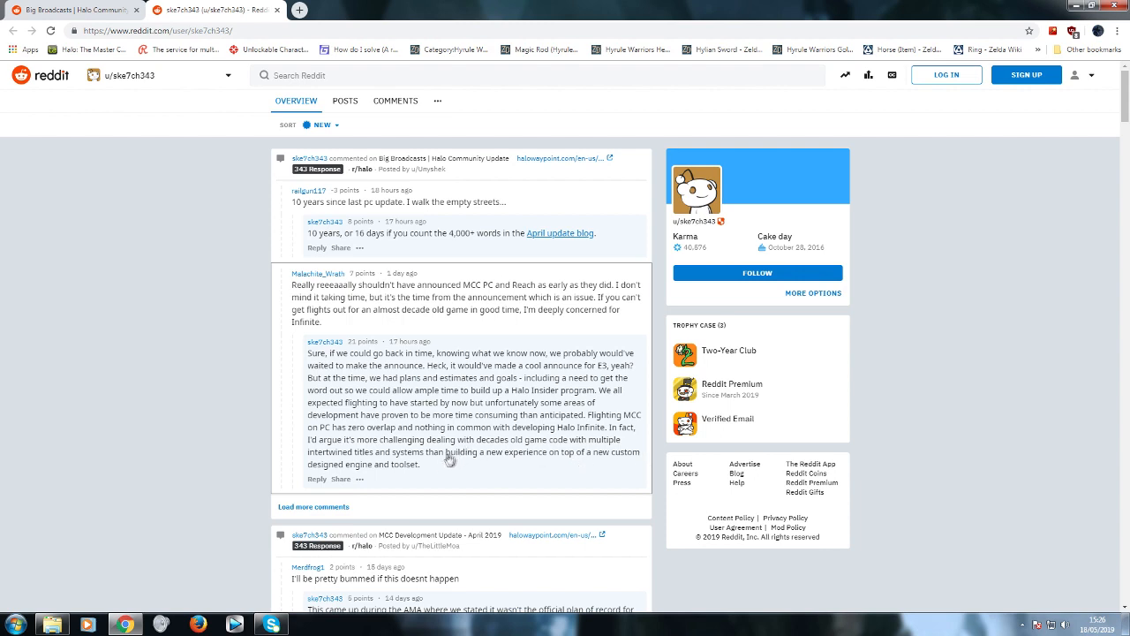
{"action": "mouse_move", "coordinate": [443, 470]}
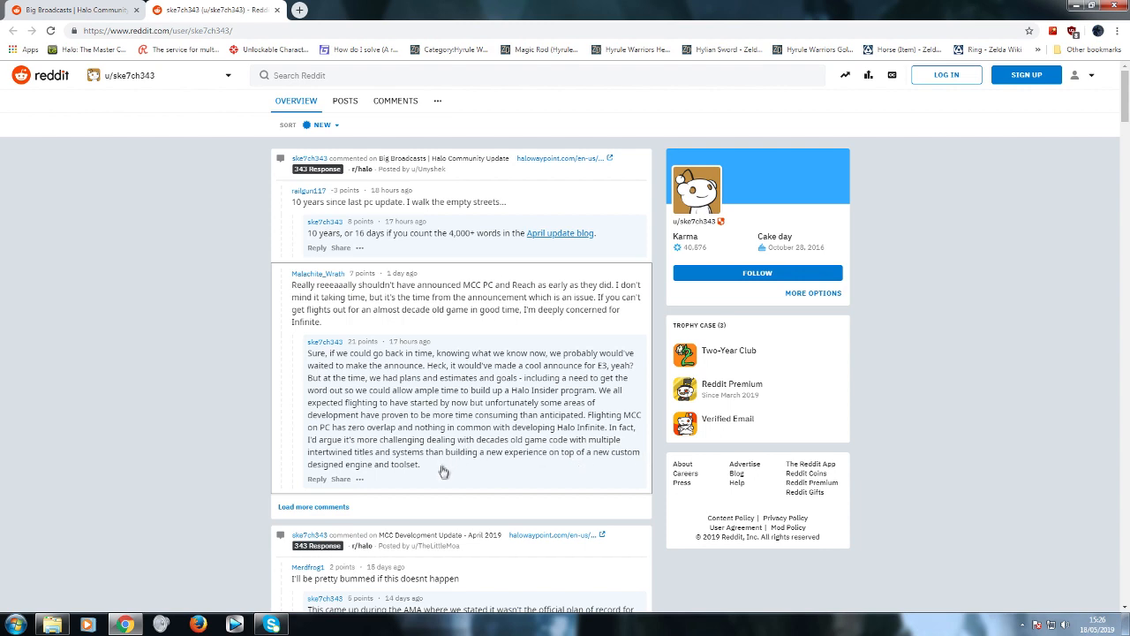
{"action": "mouse_move", "coordinate": [456, 462]}
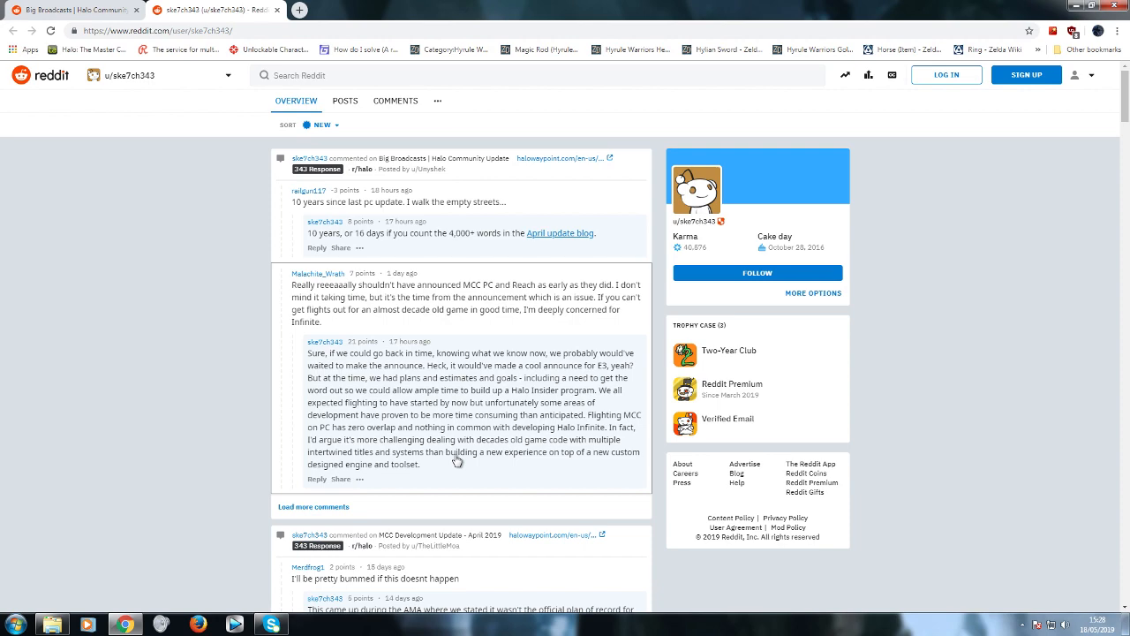
Scroll the Overview feed down to the MCC Development Update comment thread.
{"action": "scroll", "scroll_direction": "down", "scroll_amount": 3}
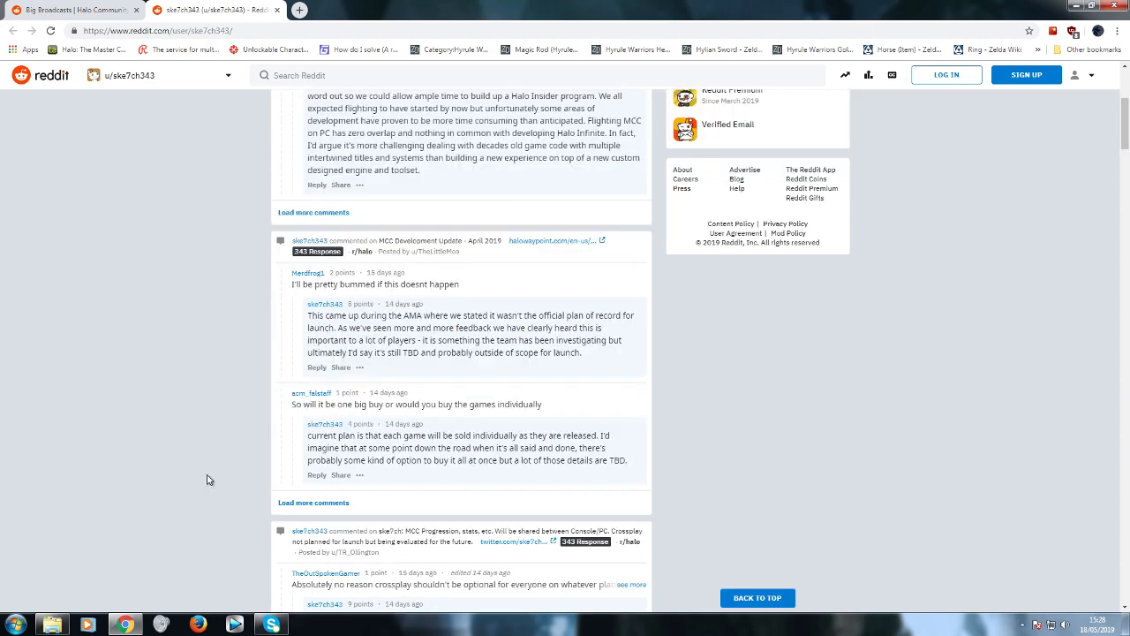
{"action": "scroll", "scroll_direction": "down", "scroll_amount": 3}
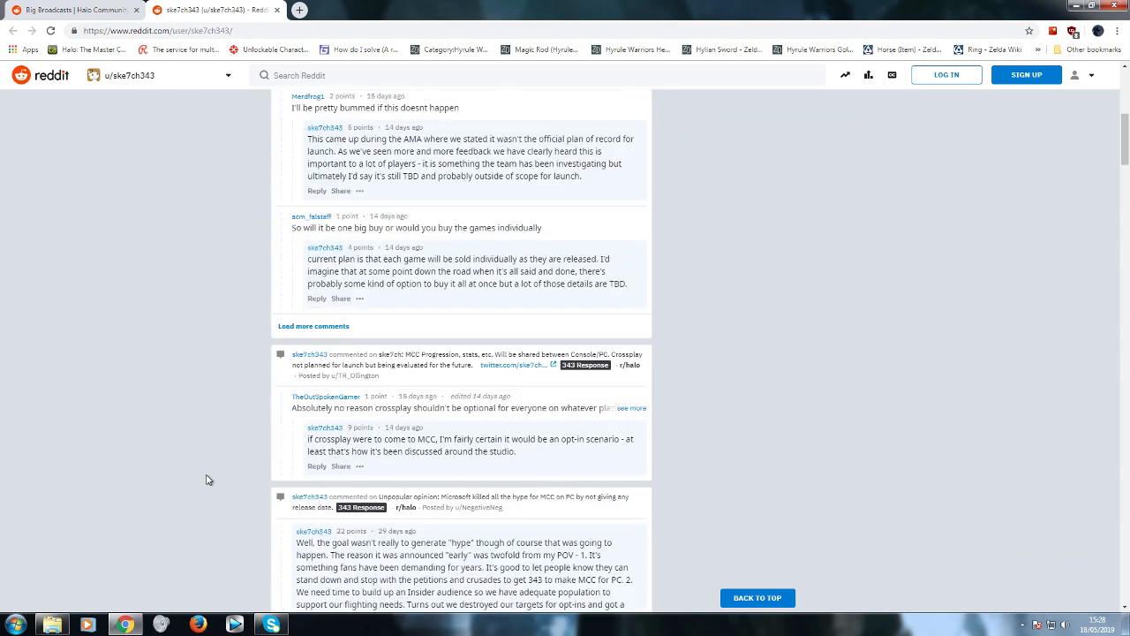
{"action": "scroll", "scroll_direction": "down", "scroll_amount": 3}
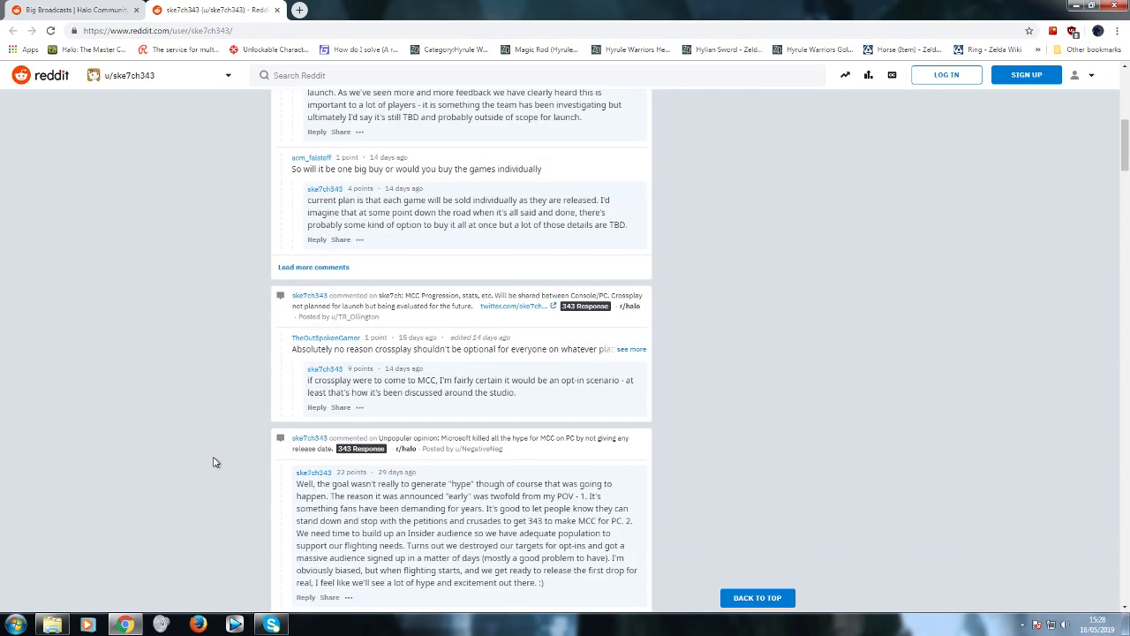
{"action": "mouse_move", "coordinate": [205, 380]}
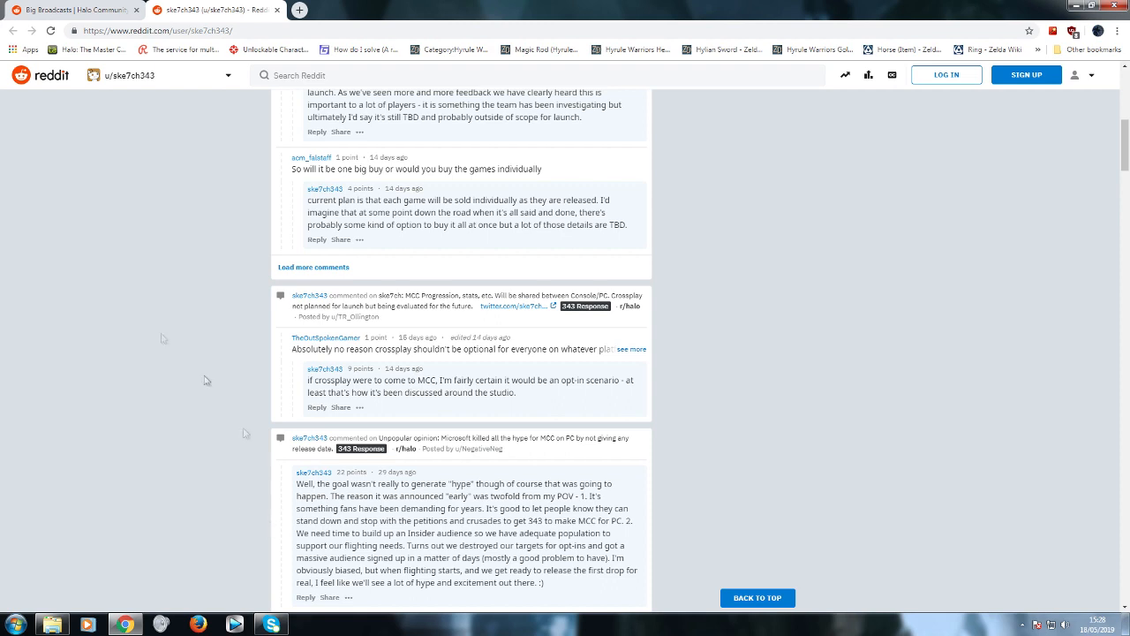
{"action": "mouse_move", "coordinate": [257, 217]}
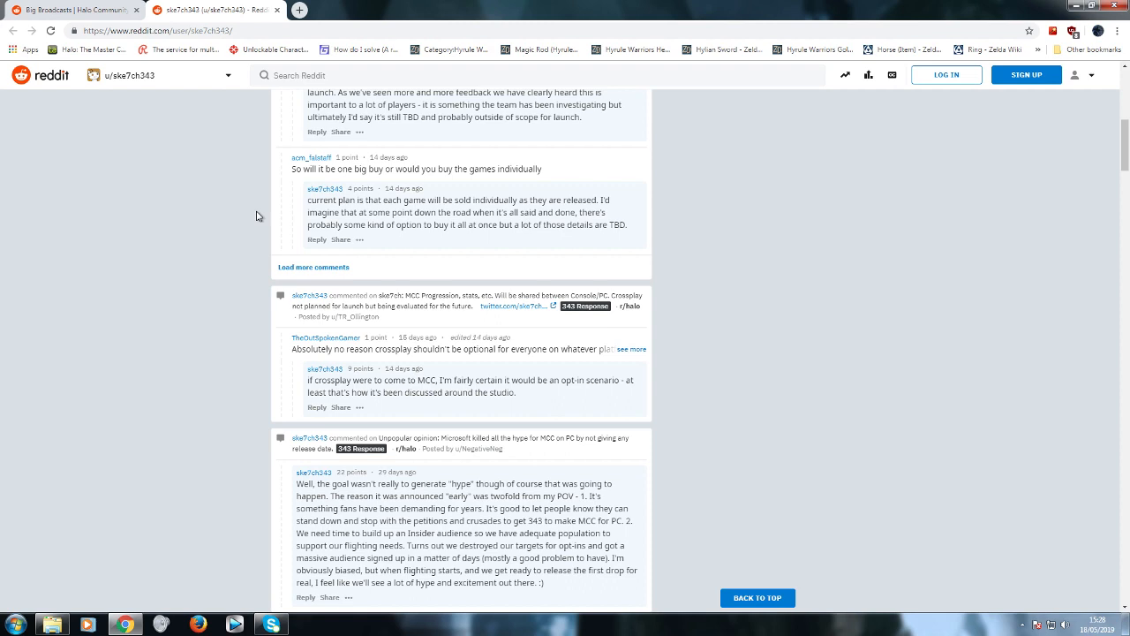
{"action": "mouse_move", "coordinate": [512, 232]}
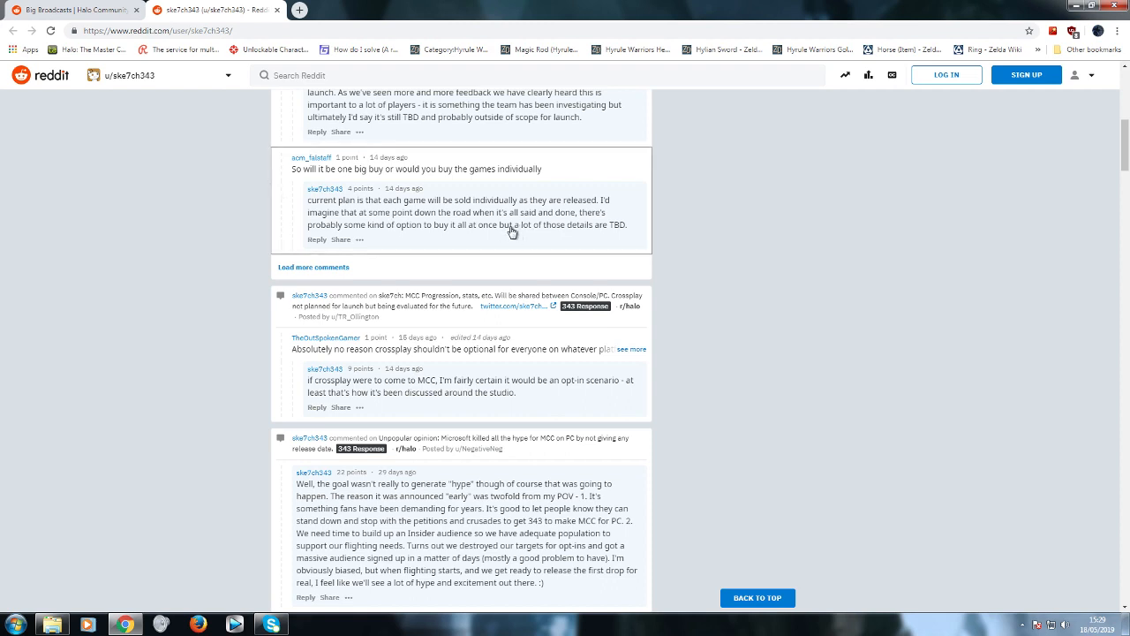
{"action": "mouse_move", "coordinate": [624, 240]}
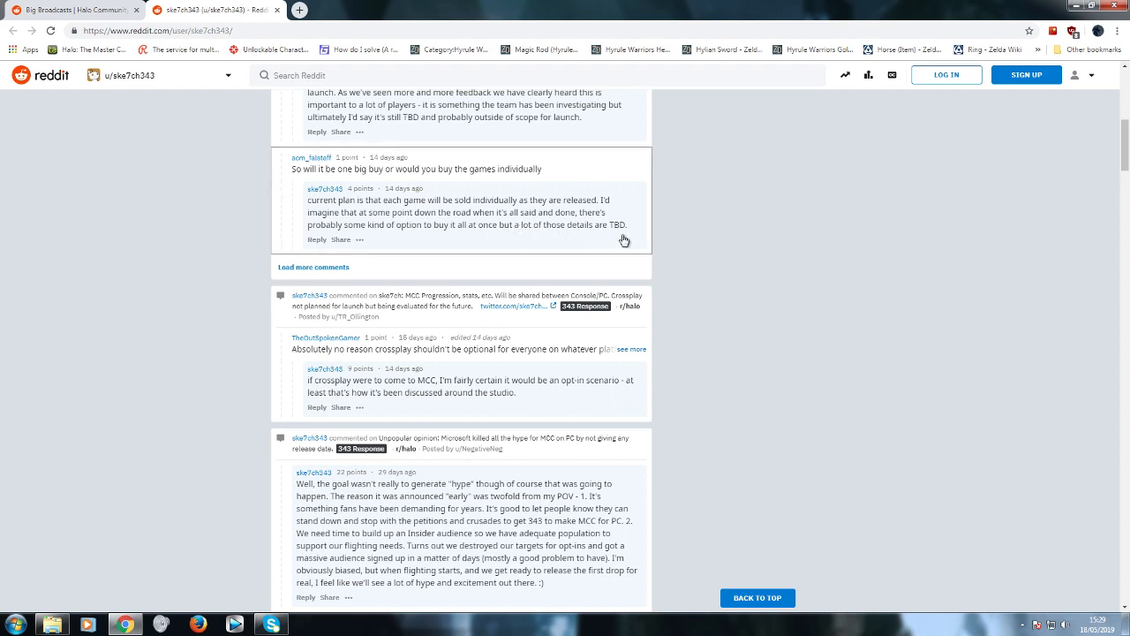
{"action": "mouse_move", "coordinate": [745, 187]}
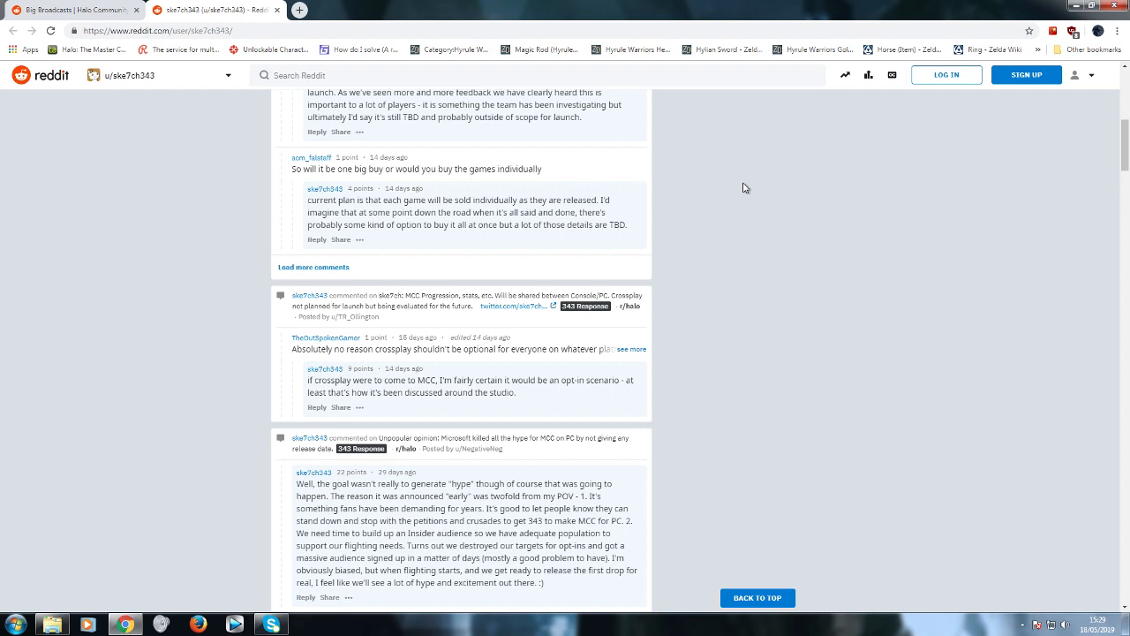
{"action": "scroll", "scroll_direction": "down", "scroll_amount": 3}
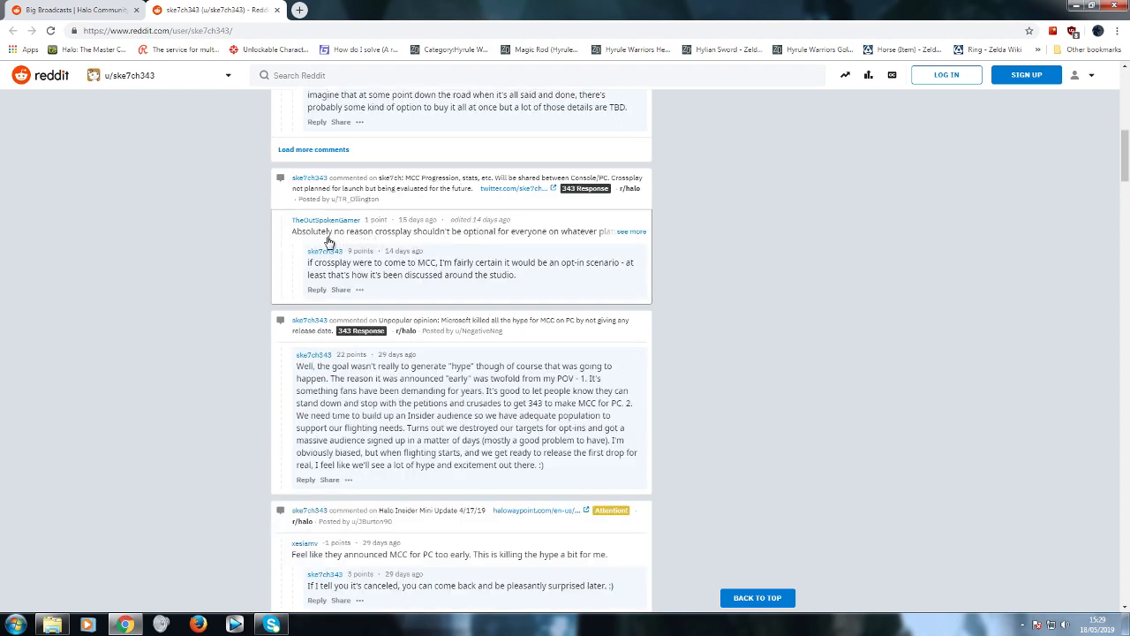
{"action": "mouse_move", "coordinate": [449, 241]}
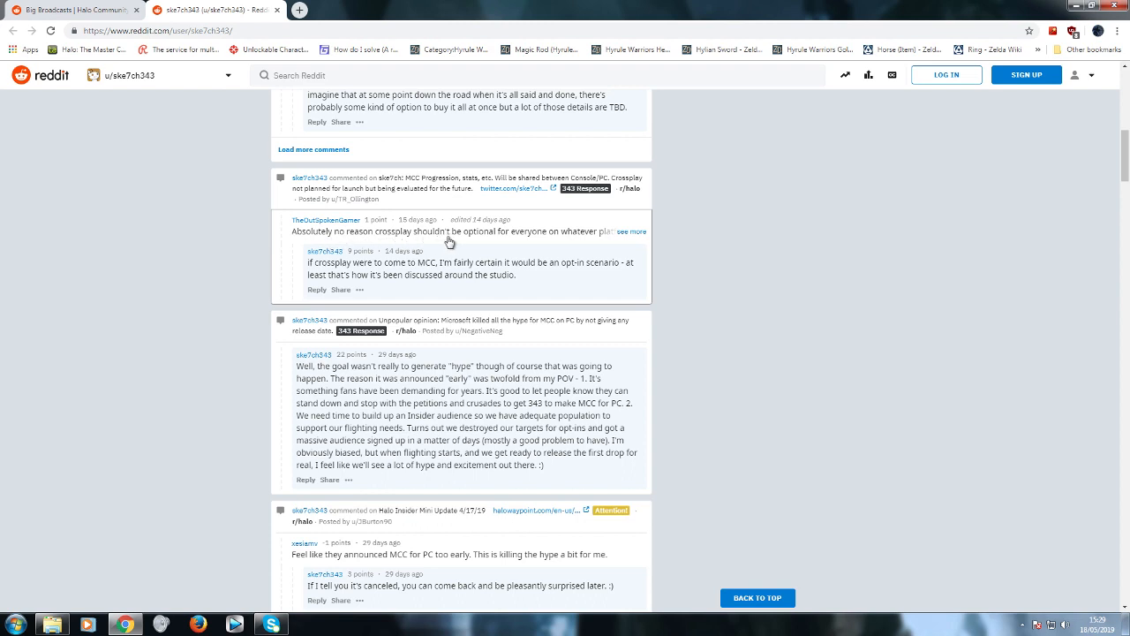
{"action": "mouse_move", "coordinate": [640, 237]}
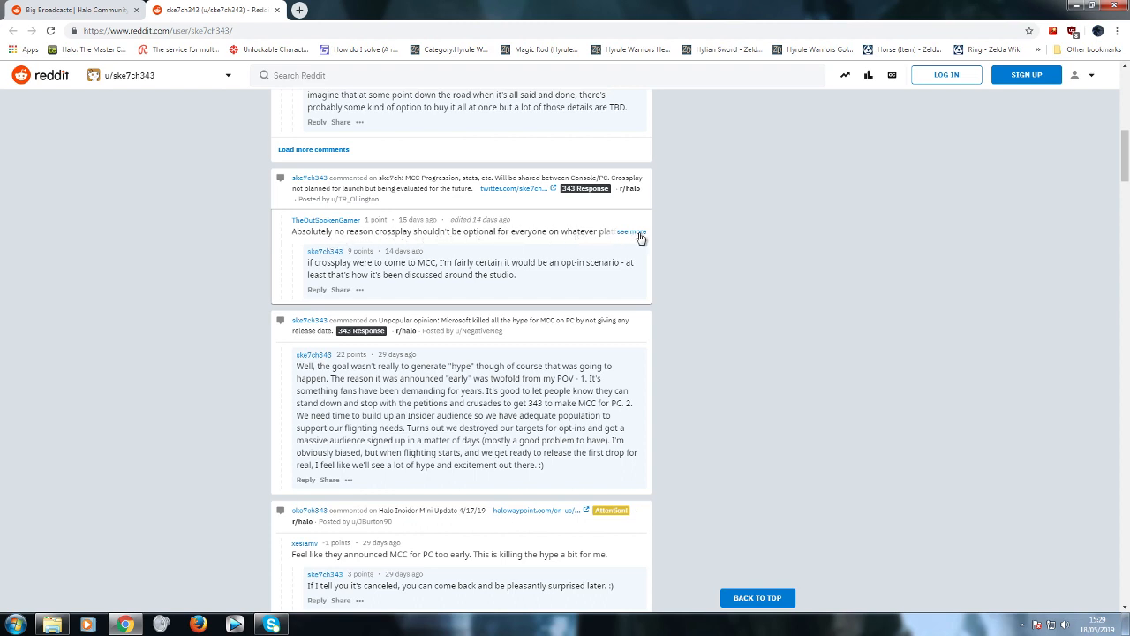
{"action": "left_click", "coordinate": [632, 230]}
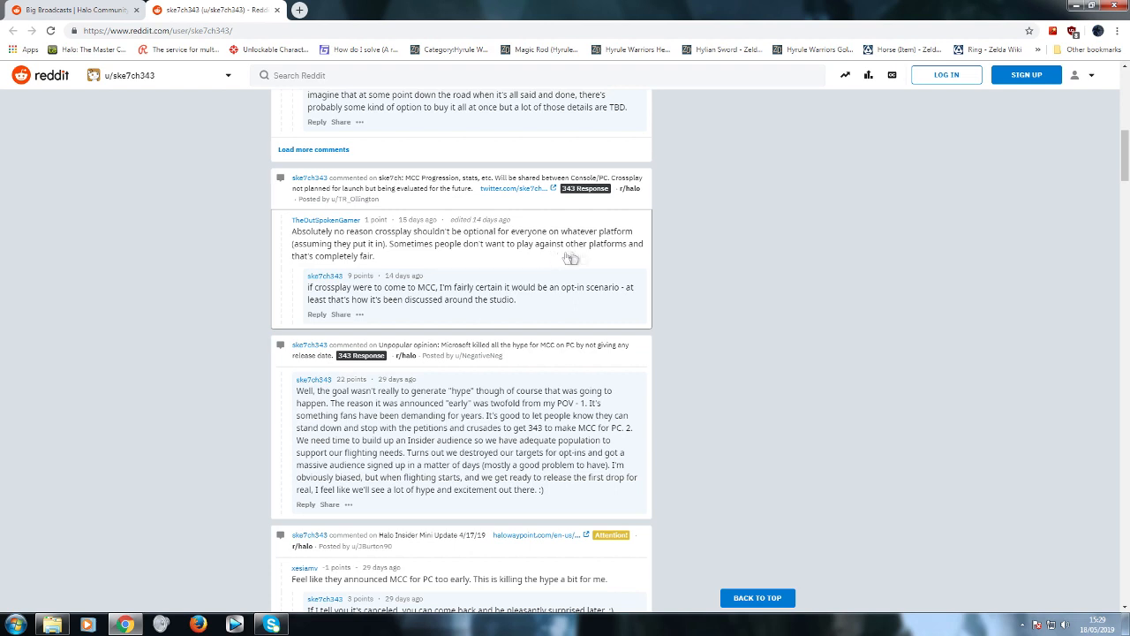
{"action": "mouse_move", "coordinate": [748, 247]}
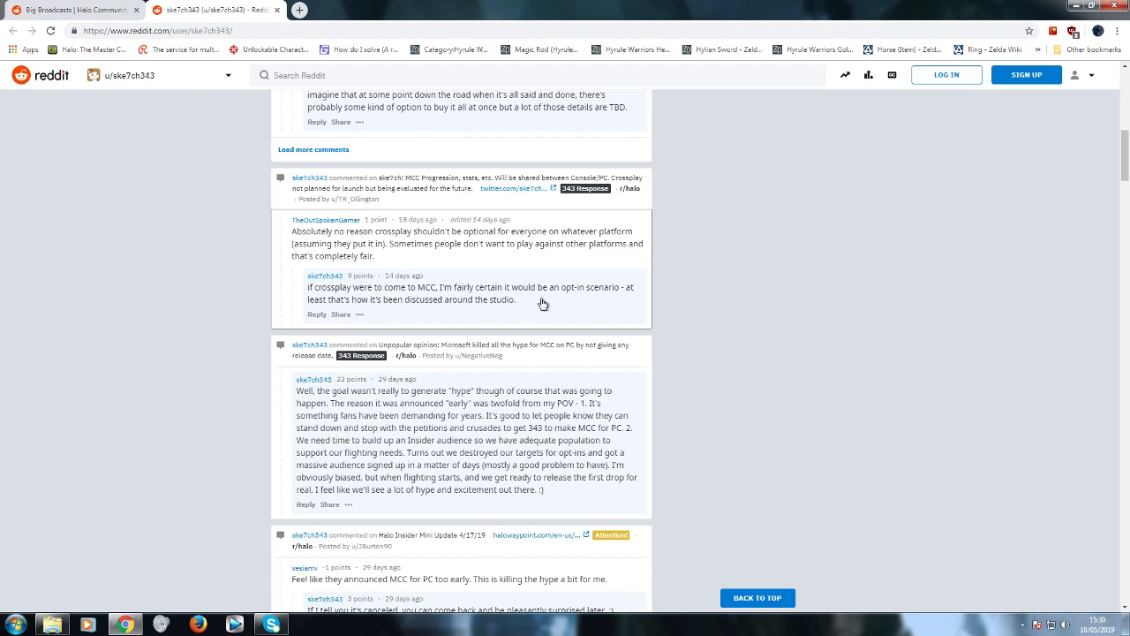
{"action": "mouse_move", "coordinate": [602, 307]}
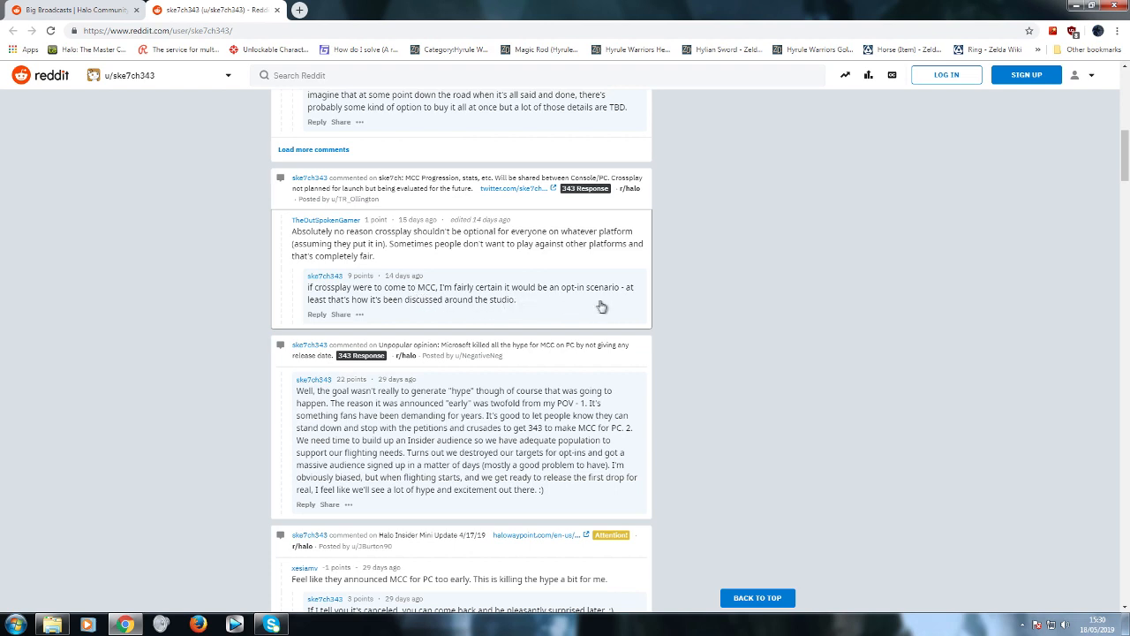
{"action": "mouse_move", "coordinate": [414, 317]}
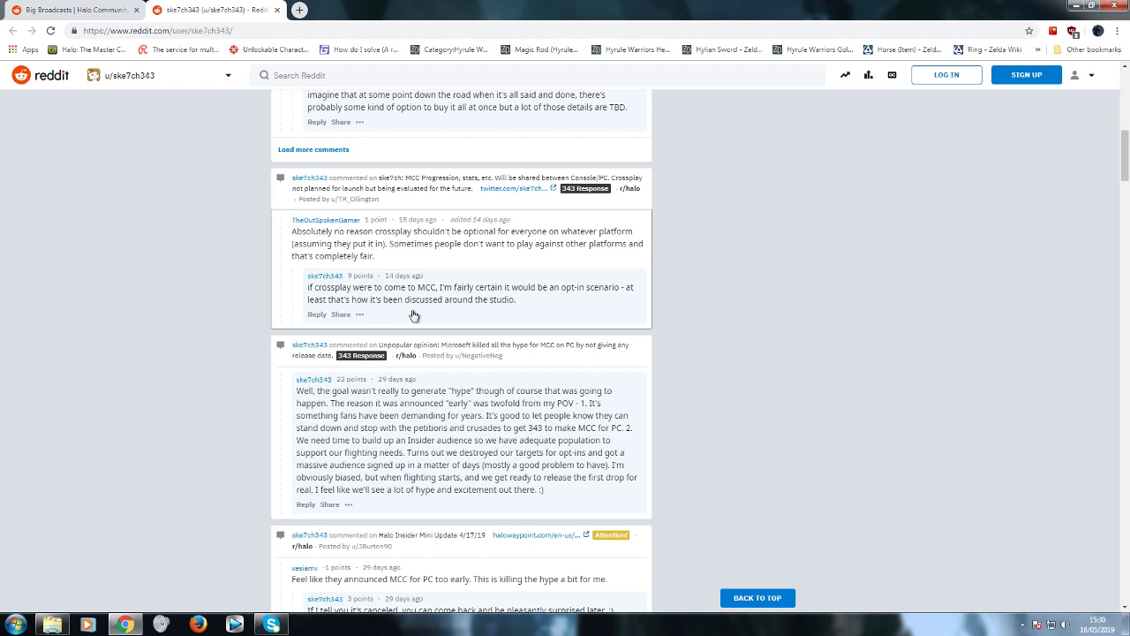
{"action": "mouse_move", "coordinate": [674, 306]}
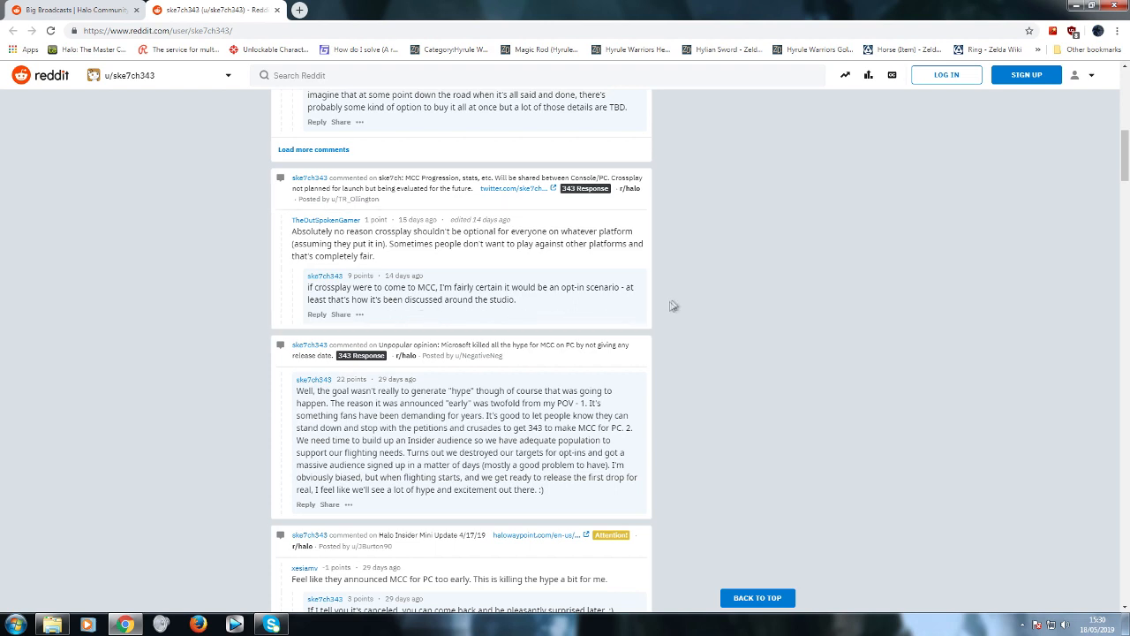
{"action": "mouse_move", "coordinate": [700, 309]}
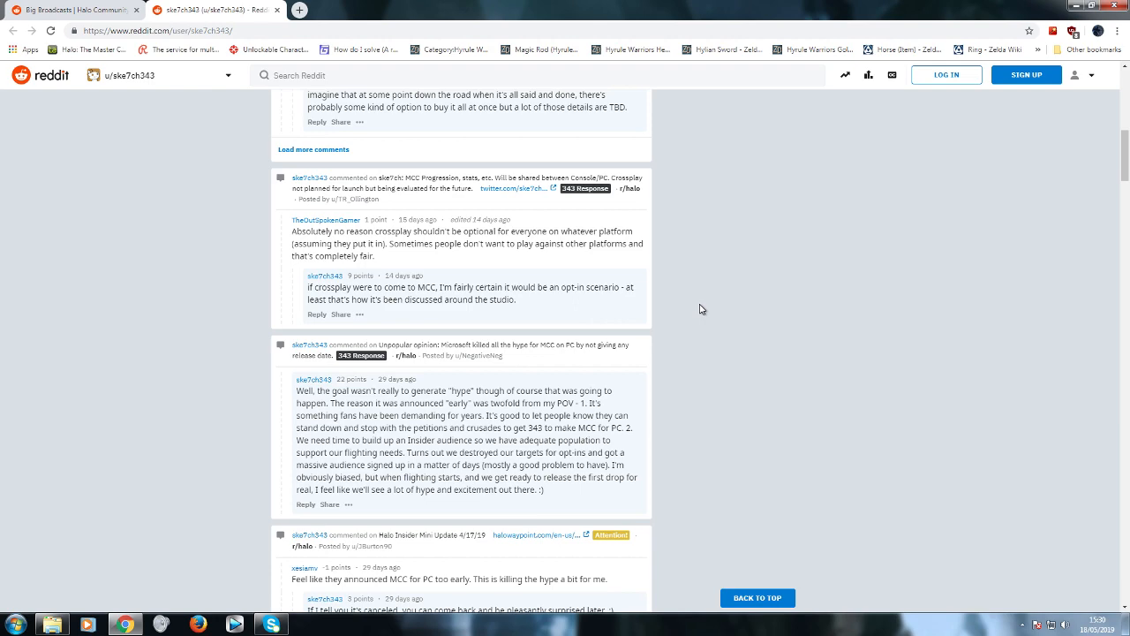
{"action": "mouse_move", "coordinate": [876, 338]}
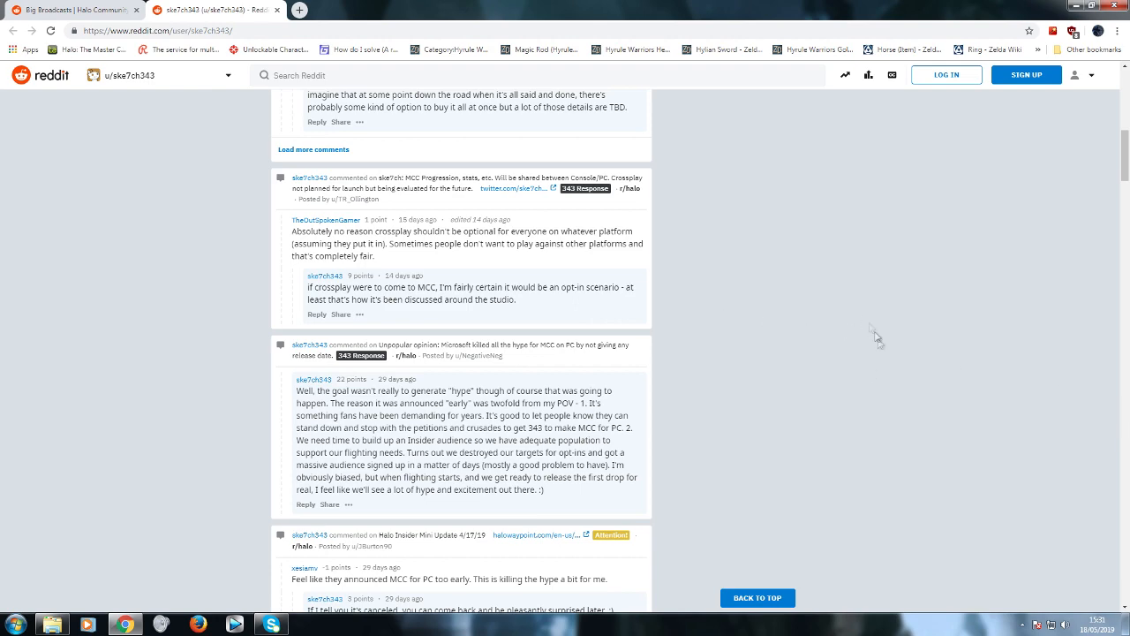
{"action": "scroll", "scroll_direction": "down", "scroll_amount": 3}
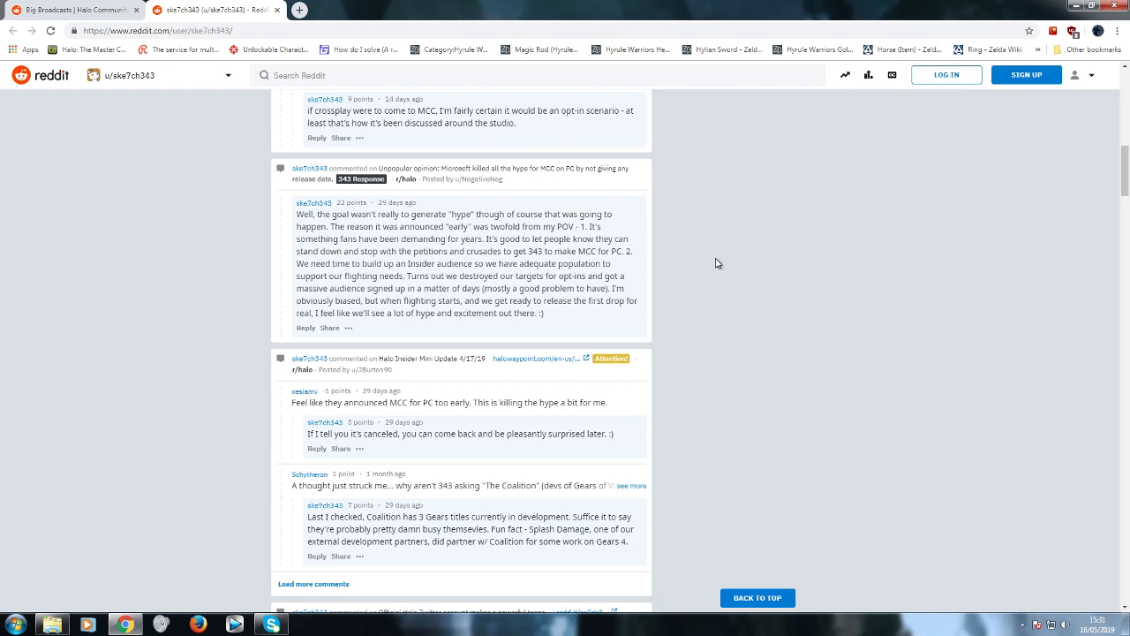
{"action": "mouse_move", "coordinate": [245, 247]}
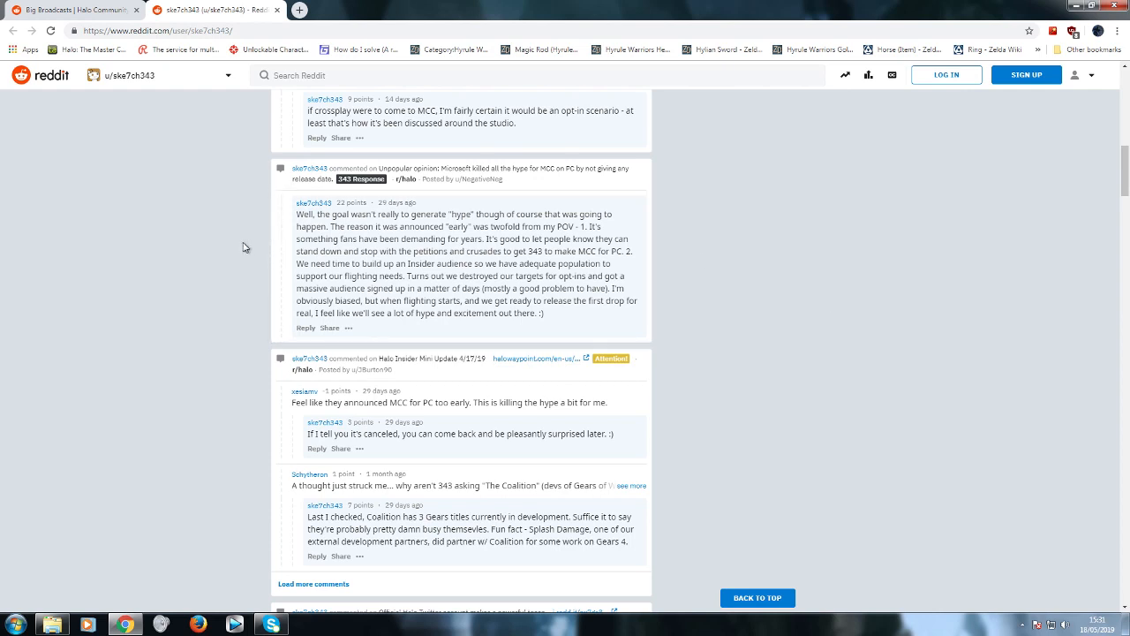
{"action": "mouse_move", "coordinate": [248, 252]}
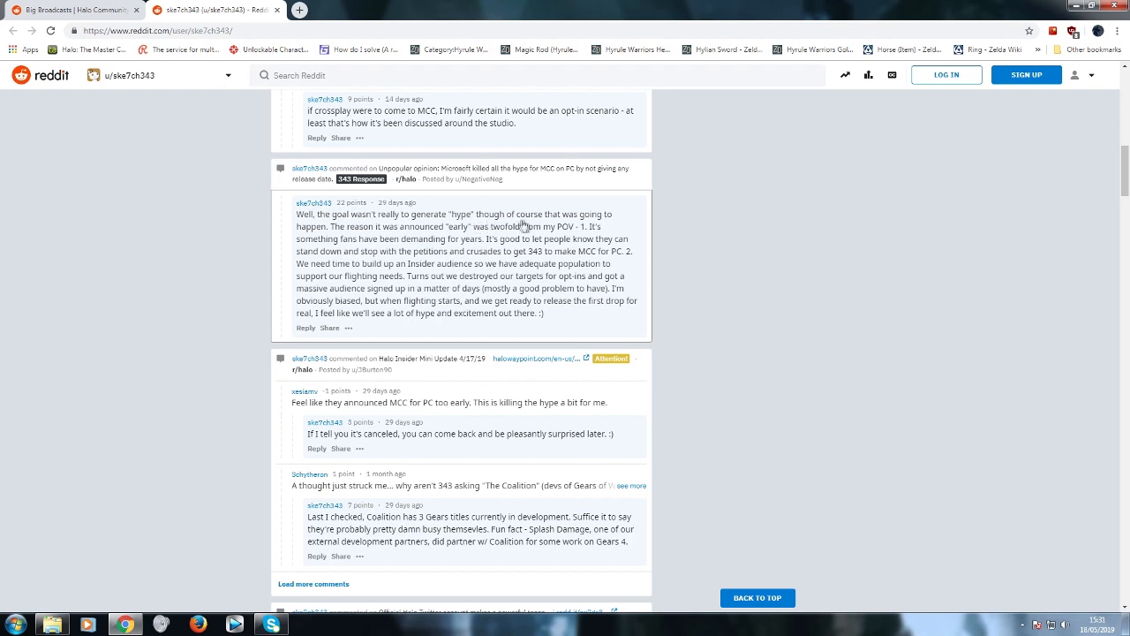
{"action": "mouse_move", "coordinate": [314, 232]}
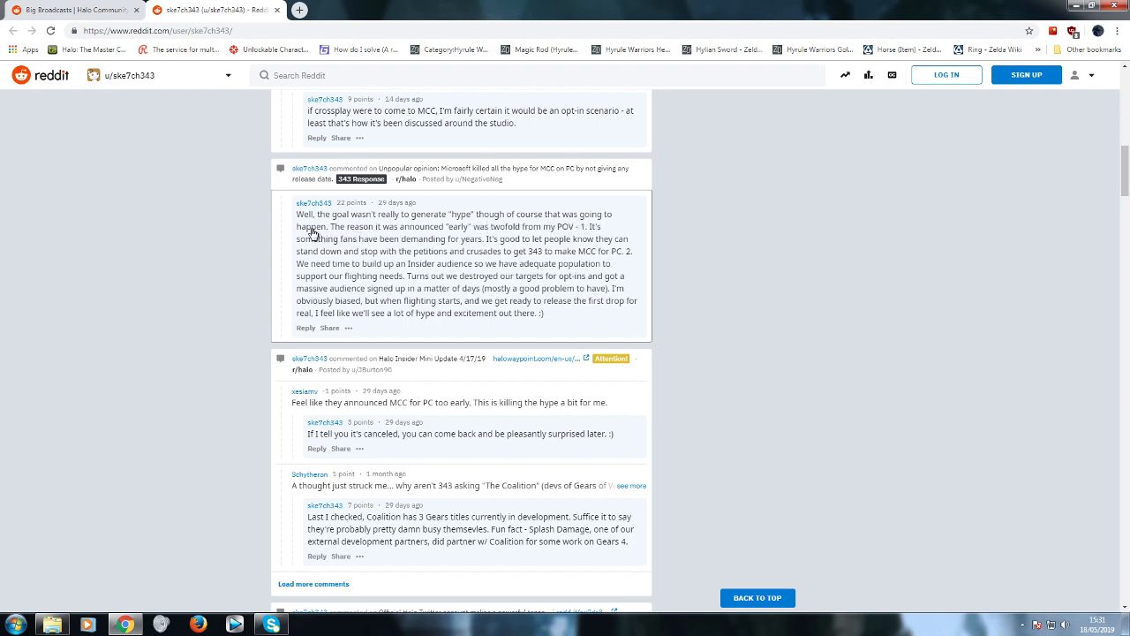
{"action": "mouse_move", "coordinate": [353, 236]}
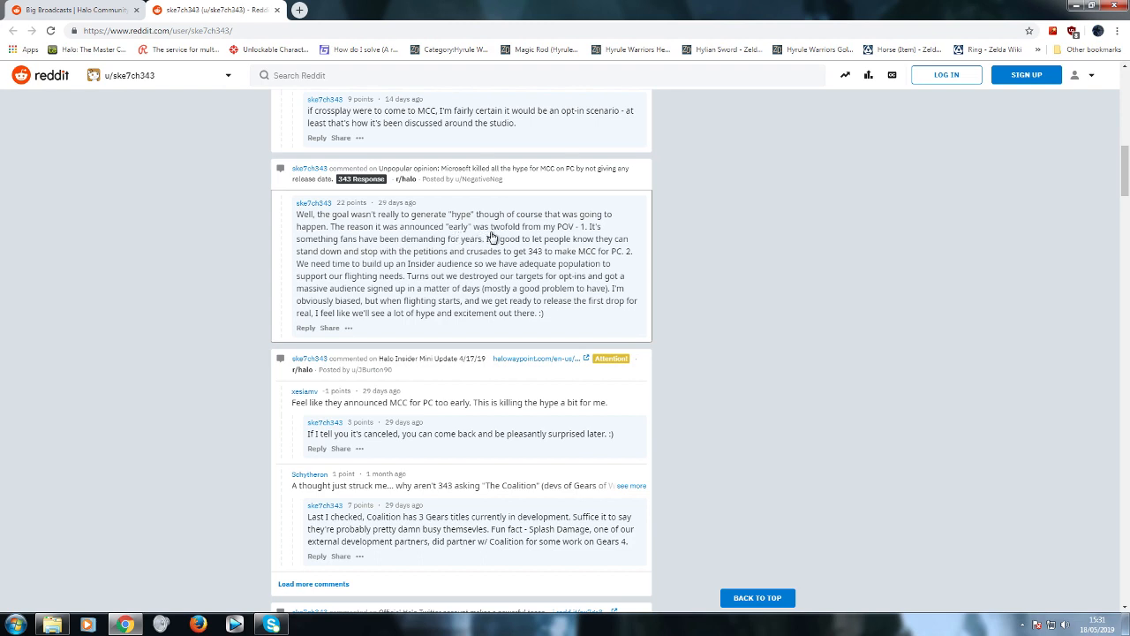
{"action": "mouse_move", "coordinate": [554, 238]}
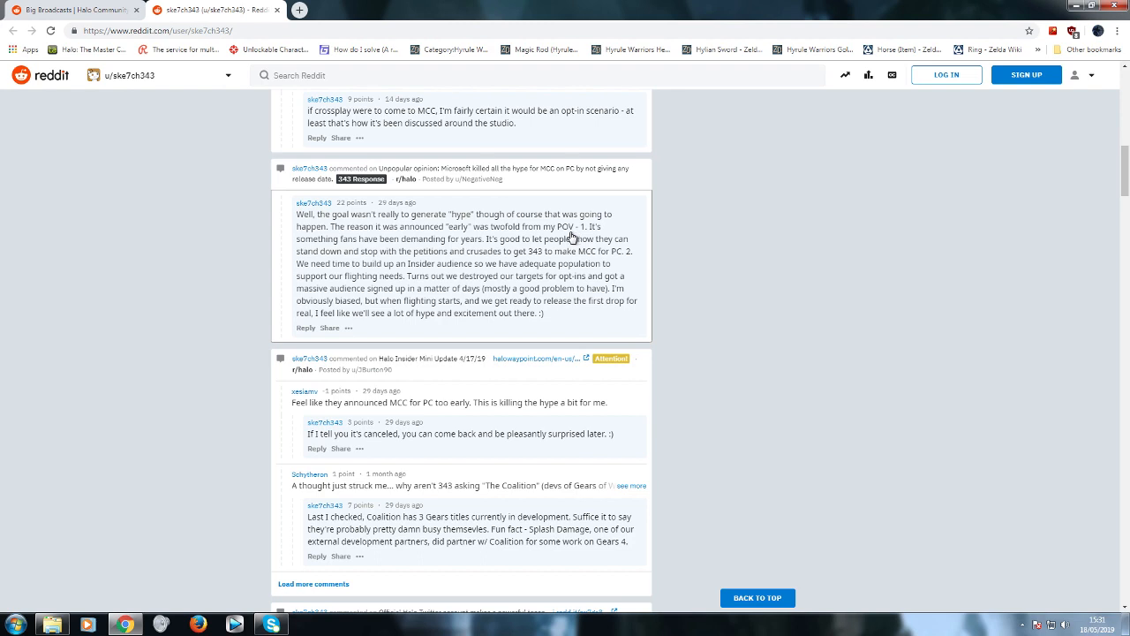
{"action": "mouse_move", "coordinate": [571, 236]}
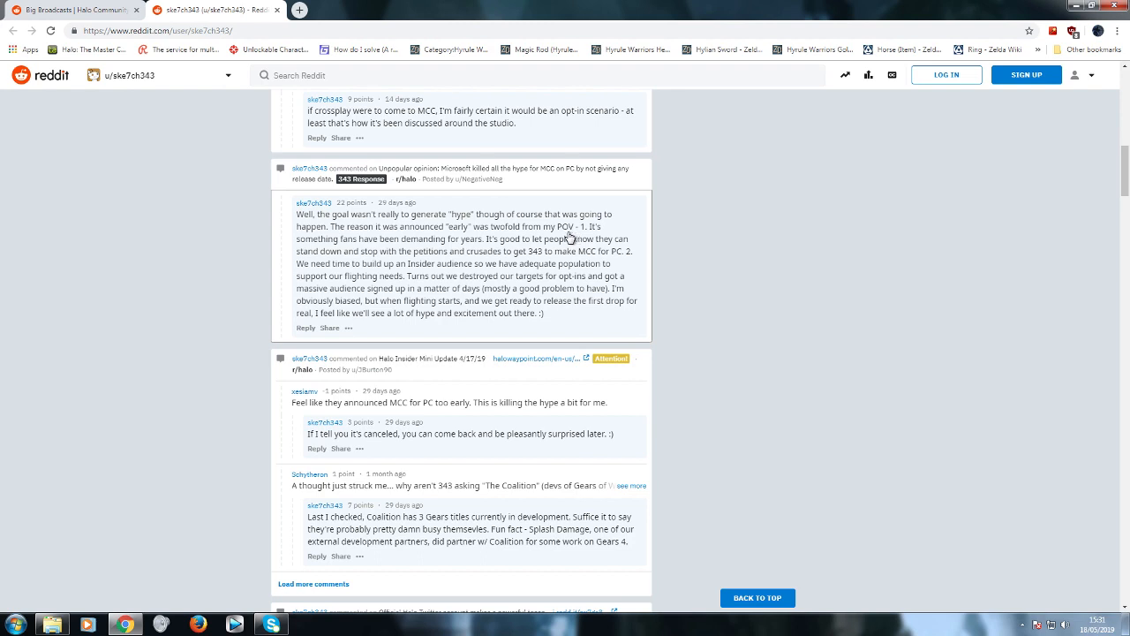
{"action": "mouse_move", "coordinate": [570, 238]}
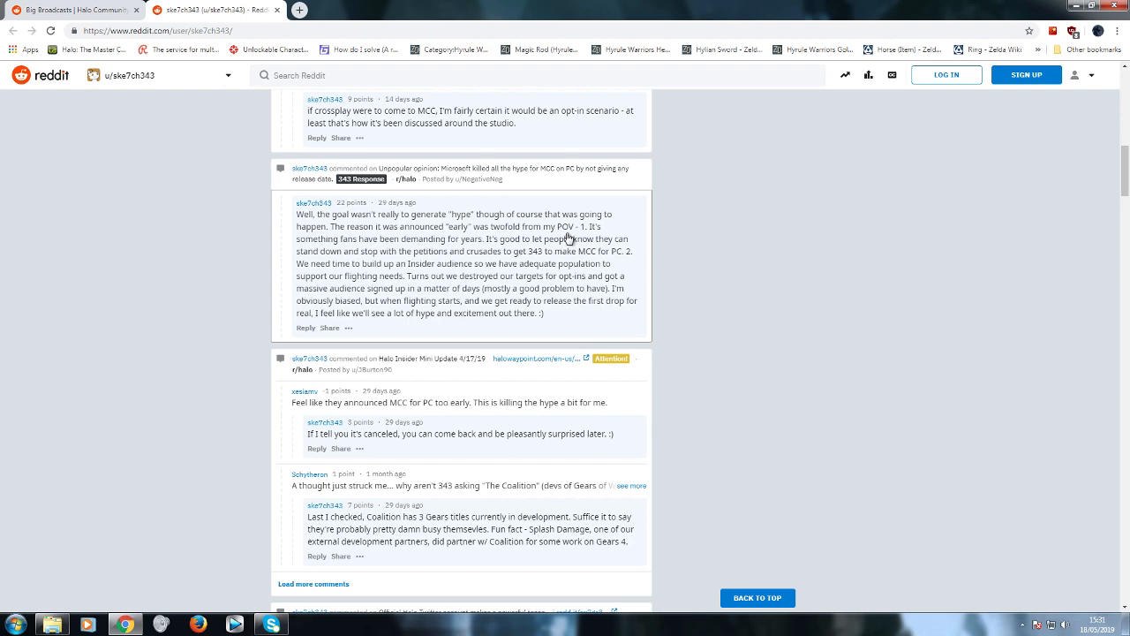
{"action": "mouse_move", "coordinate": [539, 254]}
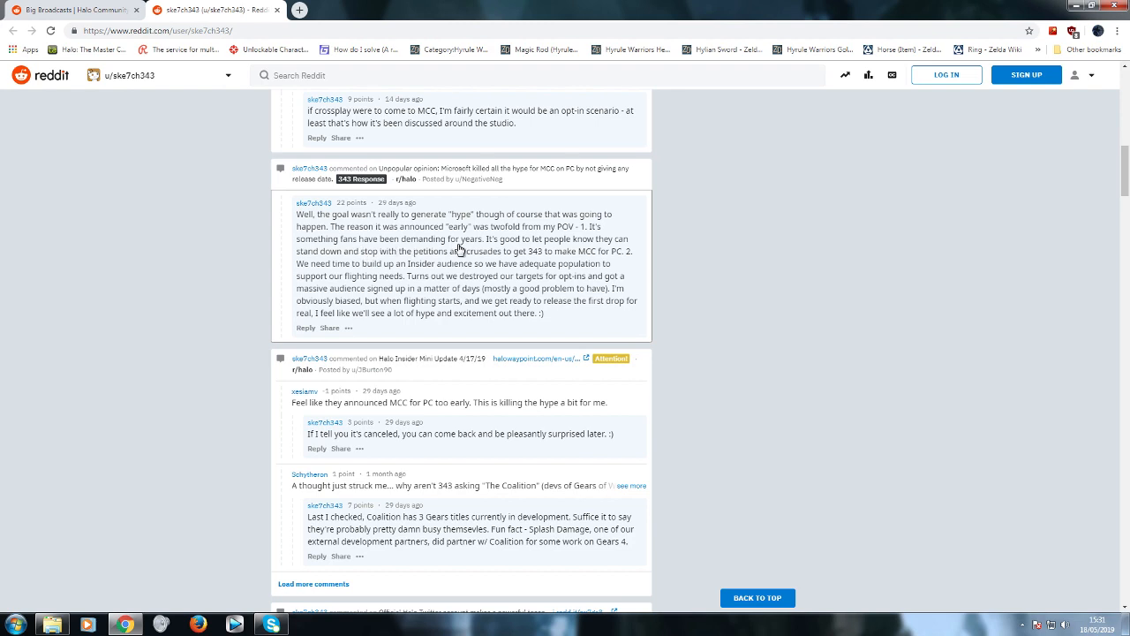
{"action": "mouse_move", "coordinate": [453, 250]}
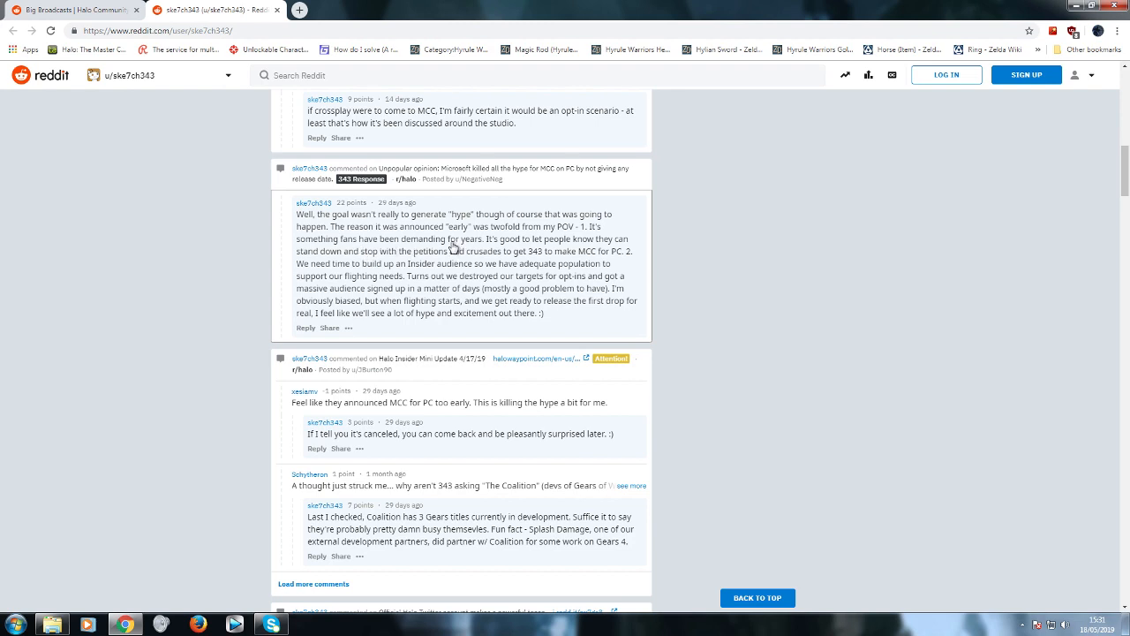
{"action": "mouse_move", "coordinate": [536, 245]}
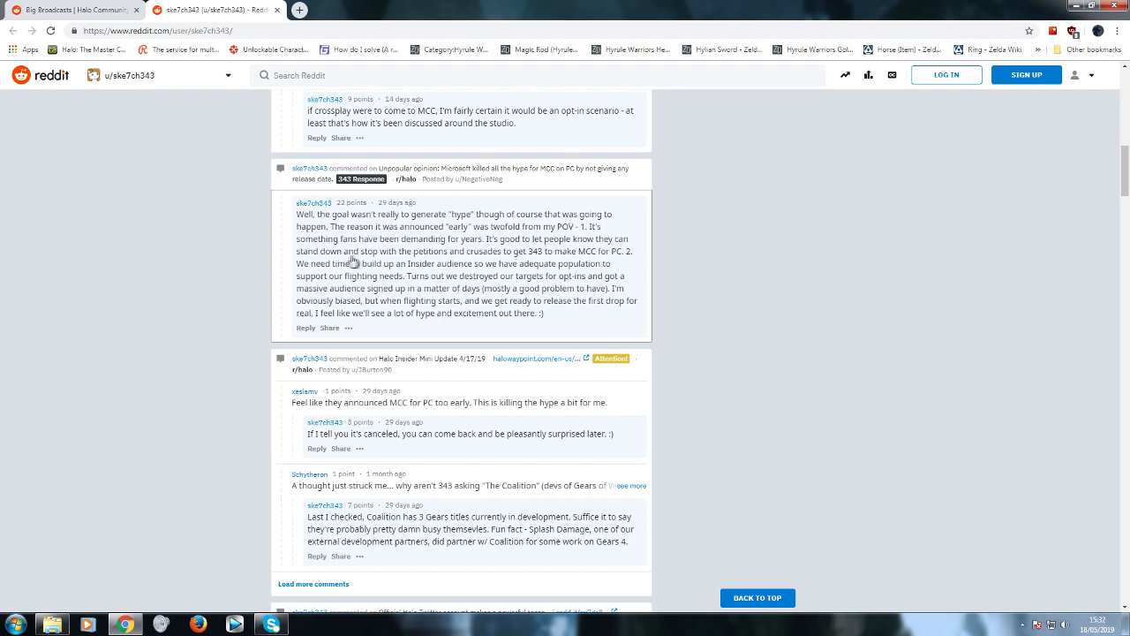
{"action": "mouse_move", "coordinate": [570, 263]}
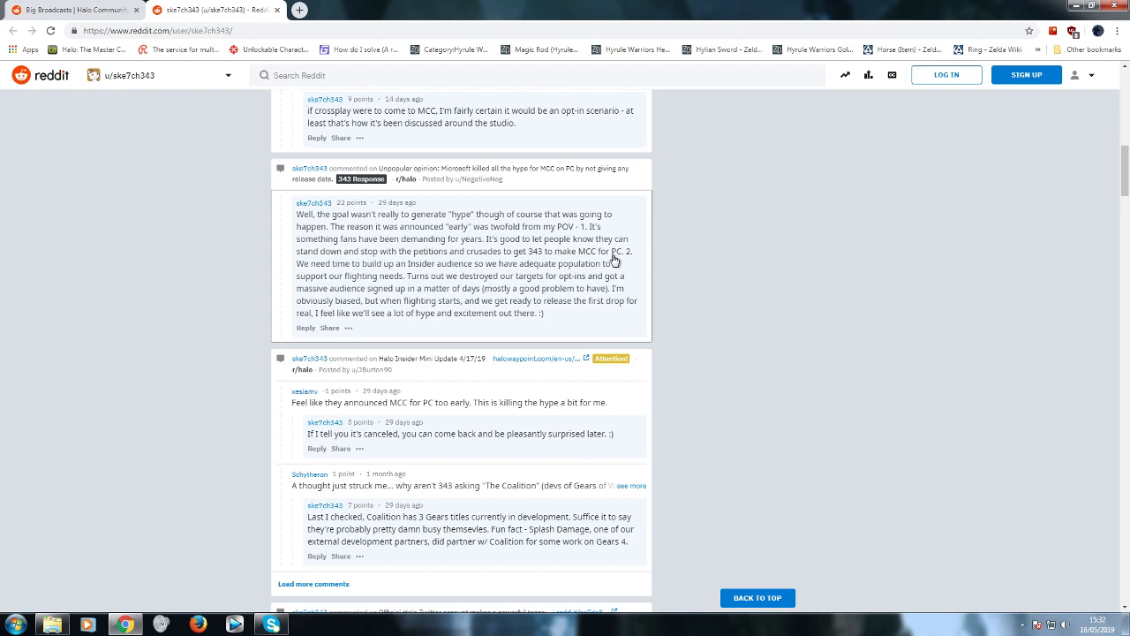
{"action": "mouse_move", "coordinate": [614, 258]}
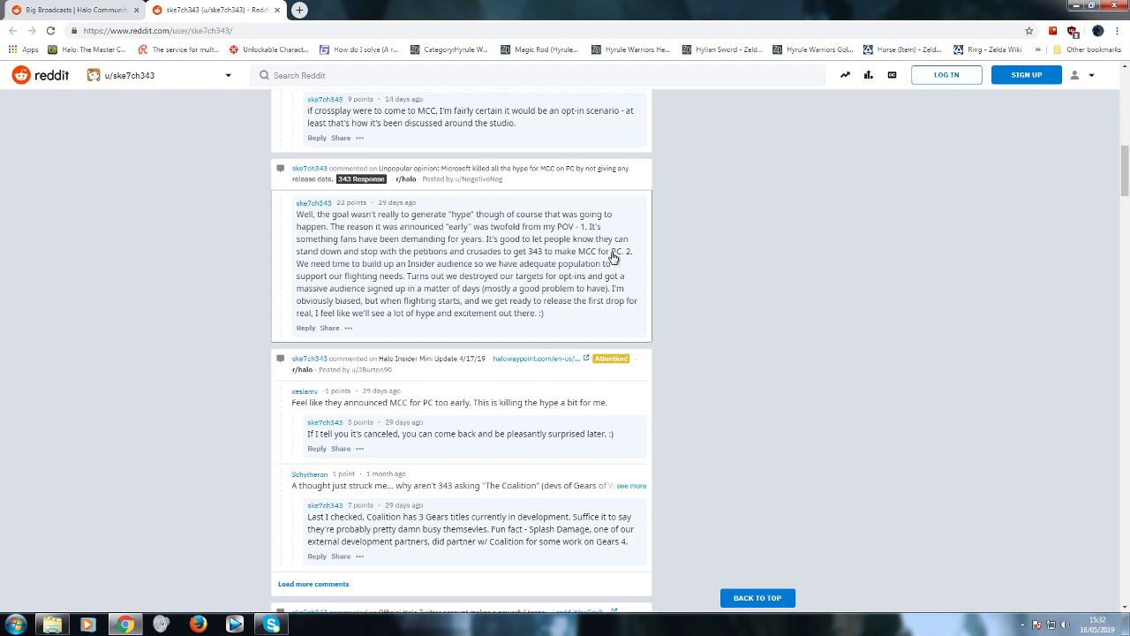
{"action": "mouse_move", "coordinate": [620, 258]}
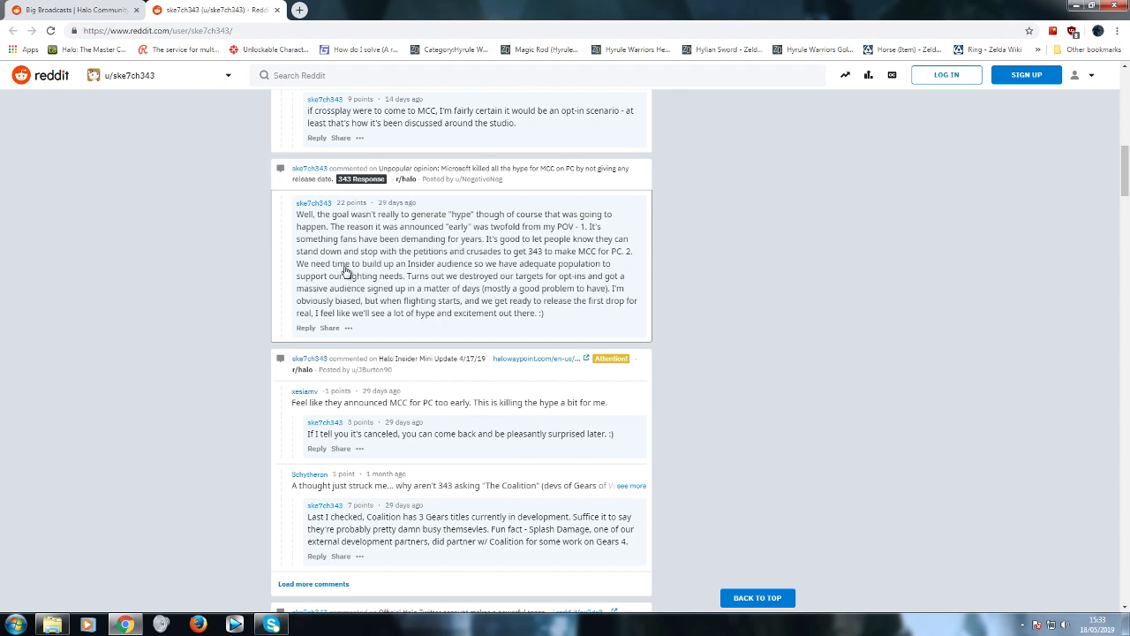
{"action": "mouse_move", "coordinate": [493, 270]}
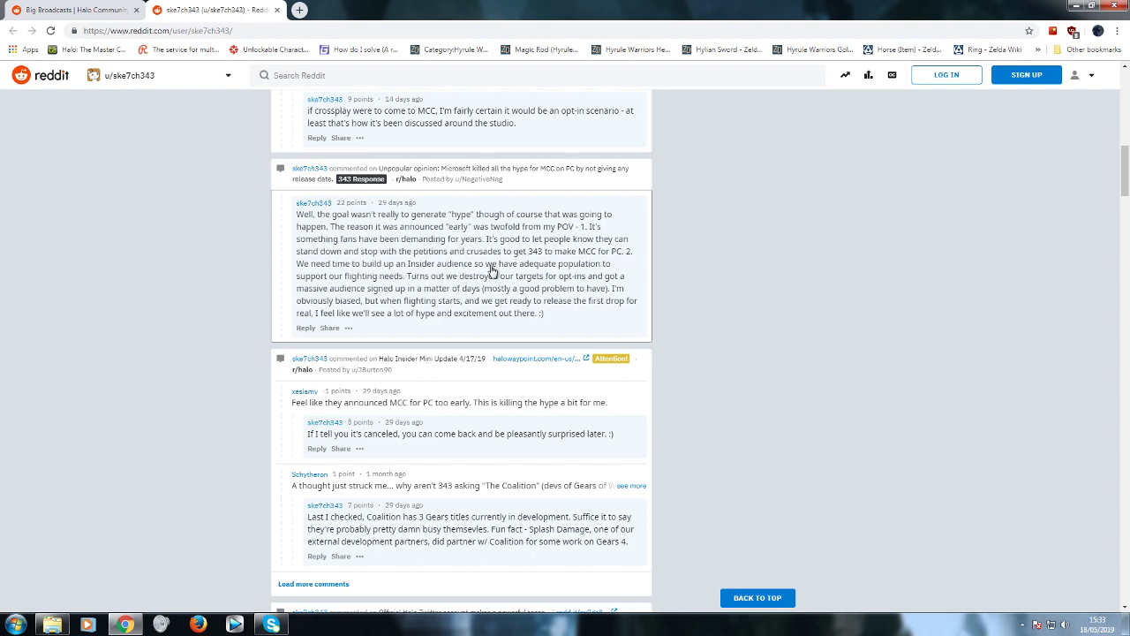
{"action": "mouse_move", "coordinate": [488, 263]}
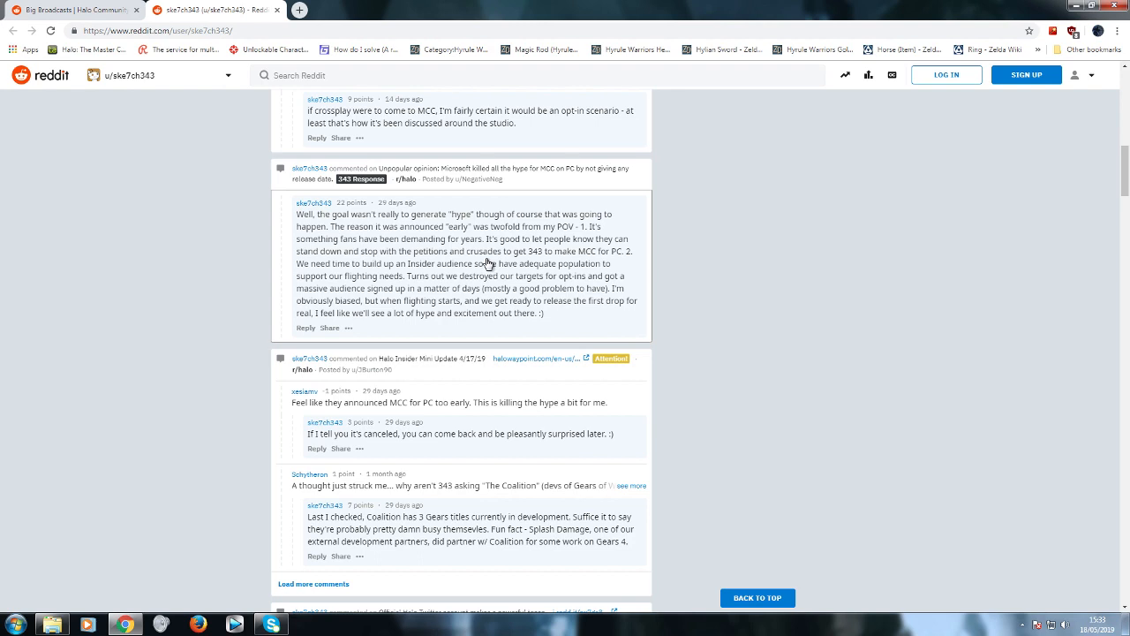
{"action": "mouse_move", "coordinate": [487, 263]}
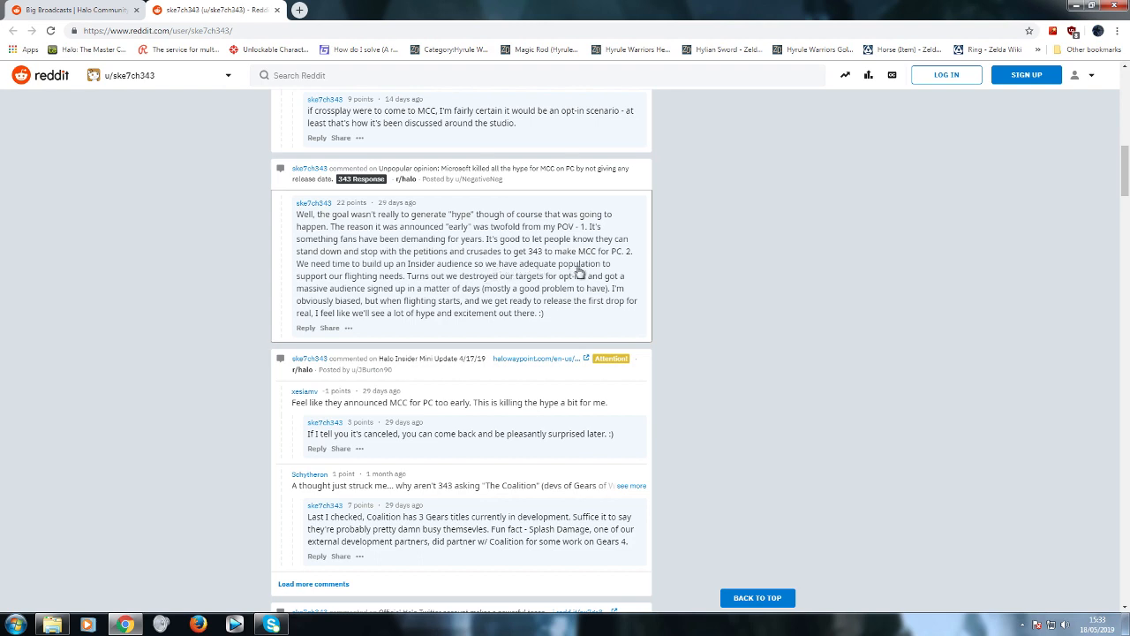
{"action": "mouse_move", "coordinate": [397, 287]}
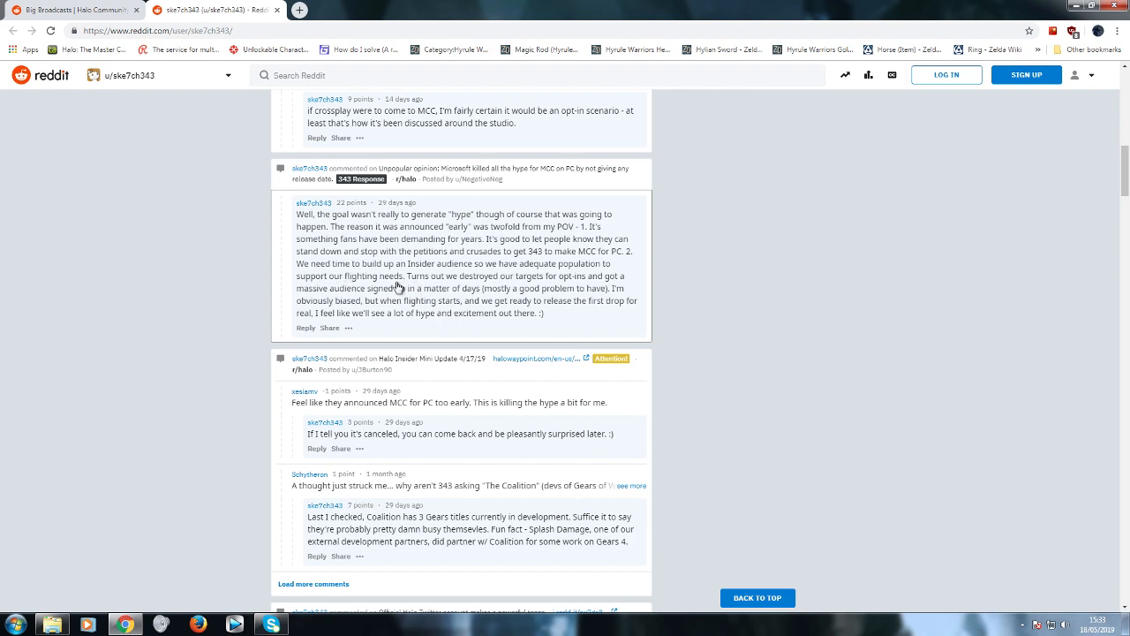
{"action": "mouse_move", "coordinate": [486, 280]}
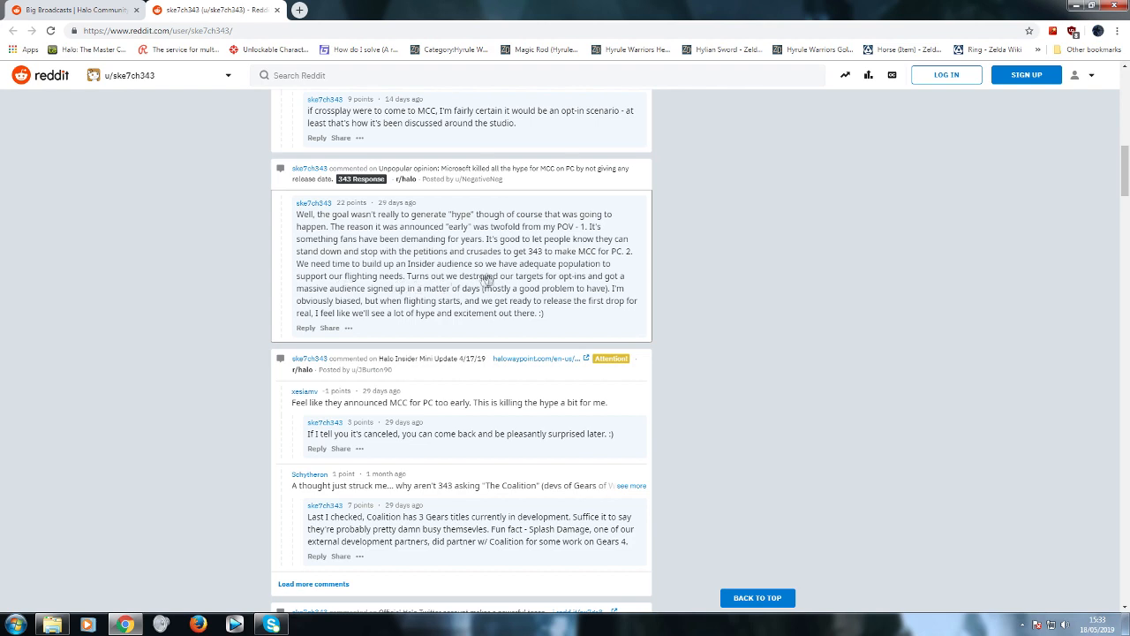
{"action": "mouse_move", "coordinate": [581, 284]}
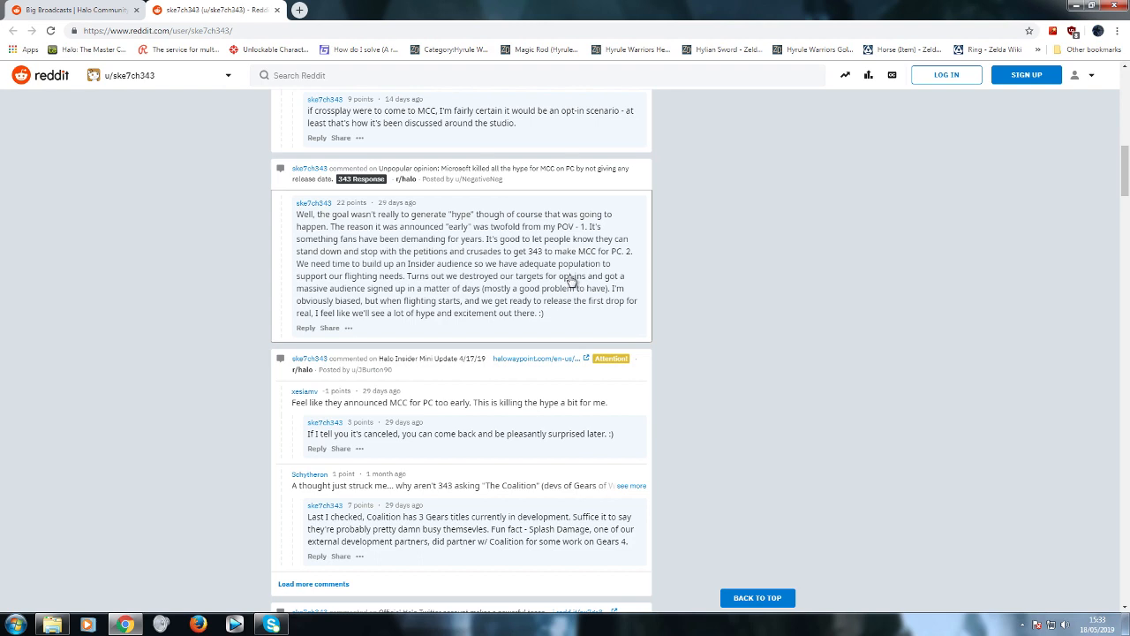
{"action": "mouse_move", "coordinate": [367, 299]}
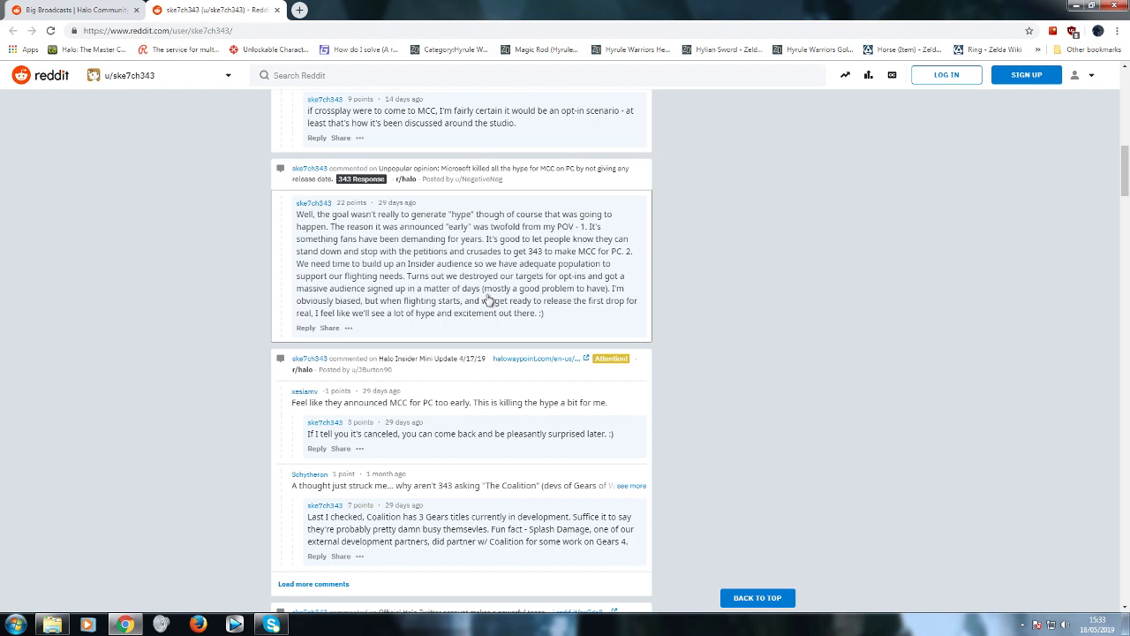
{"action": "mouse_move", "coordinate": [345, 314]}
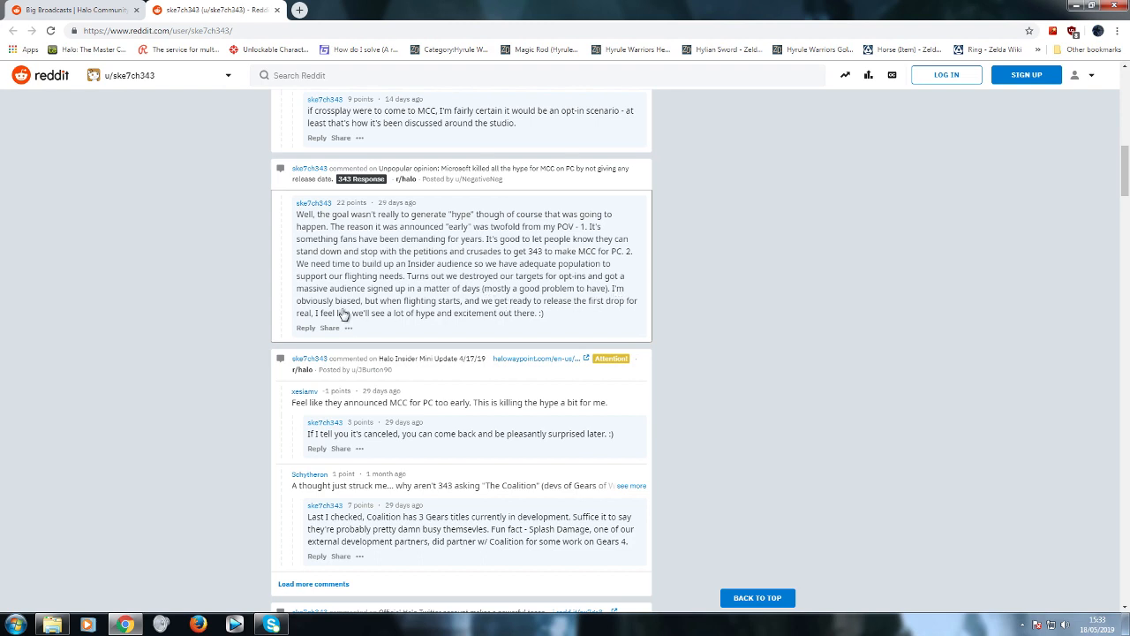
{"action": "mouse_move", "coordinate": [365, 314]}
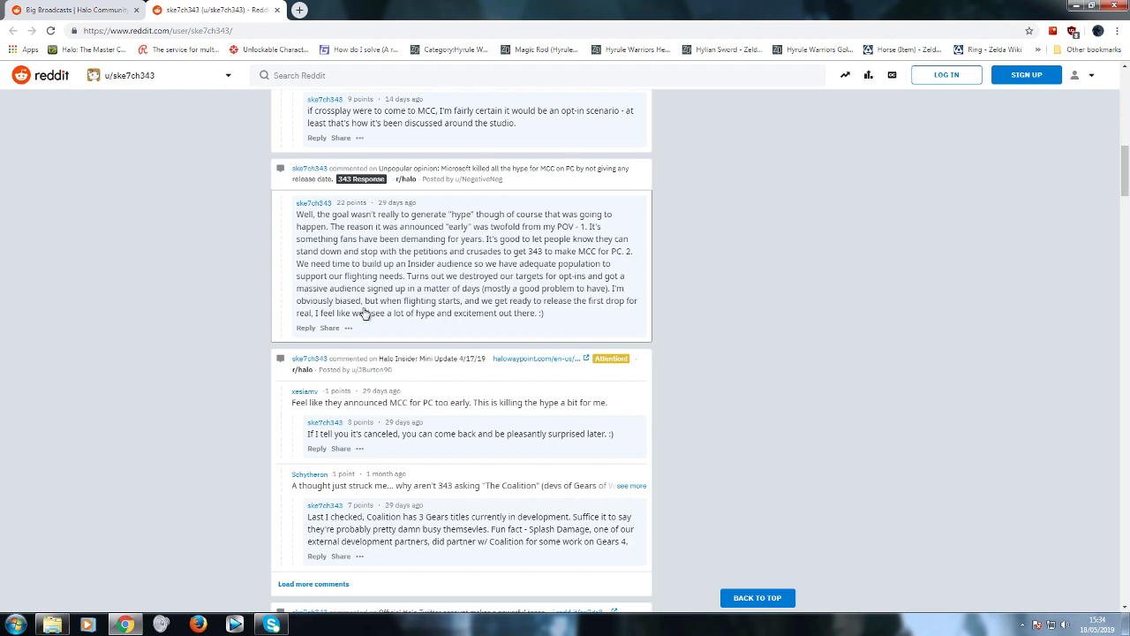
{"action": "mouse_move", "coordinate": [534, 320]}
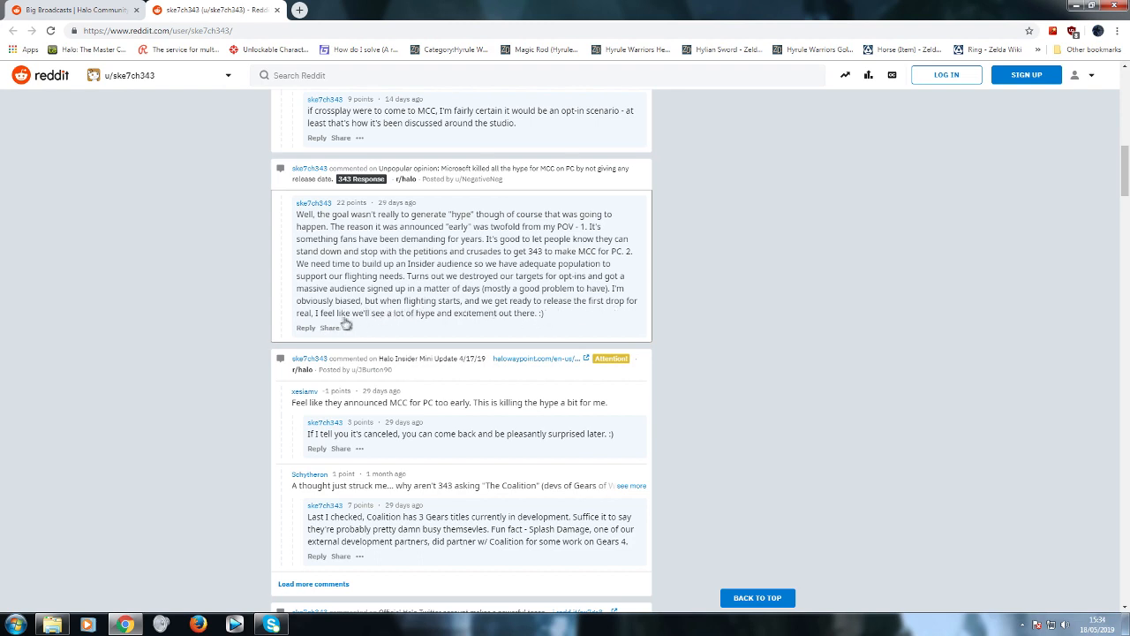
{"action": "mouse_move", "coordinate": [496, 327]}
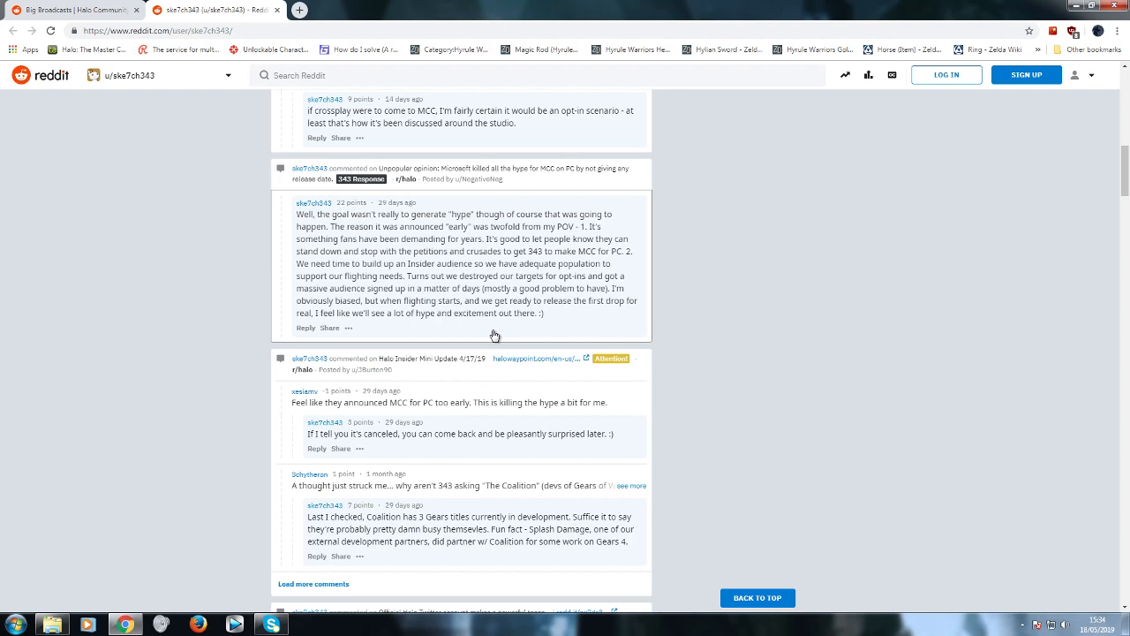
{"action": "mouse_move", "coordinate": [544, 328]}
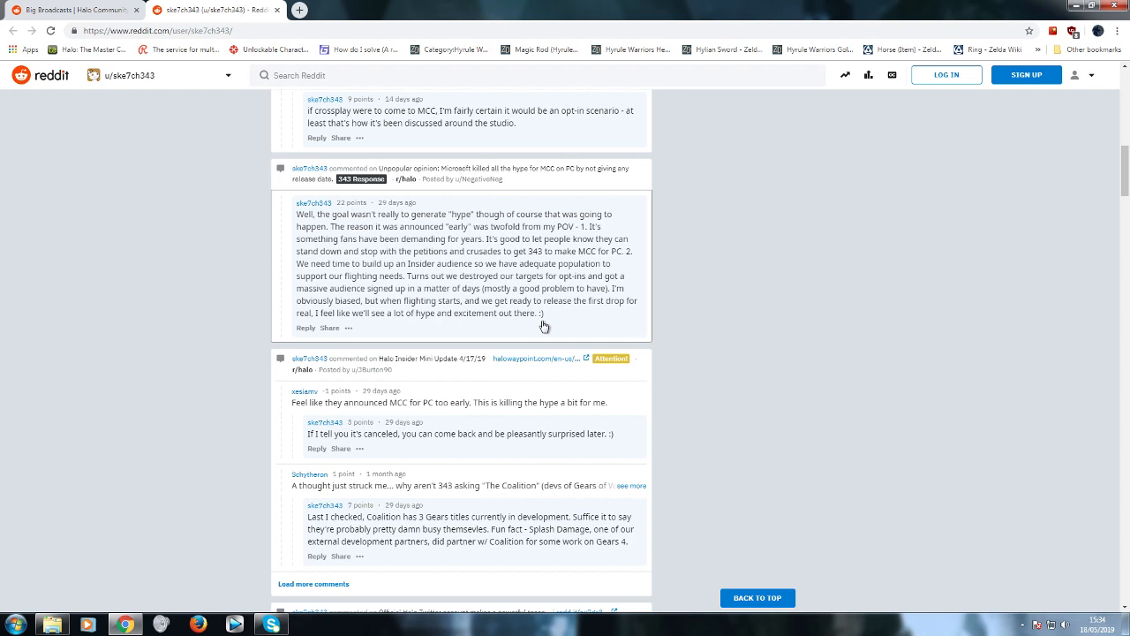
{"action": "mouse_move", "coordinate": [540, 326]}
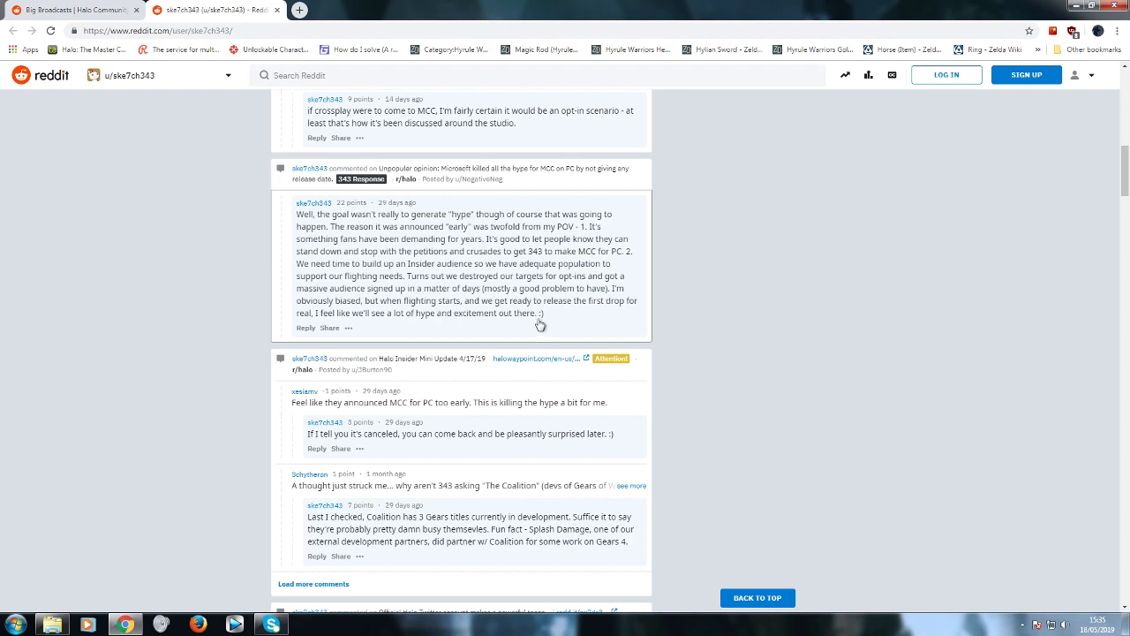